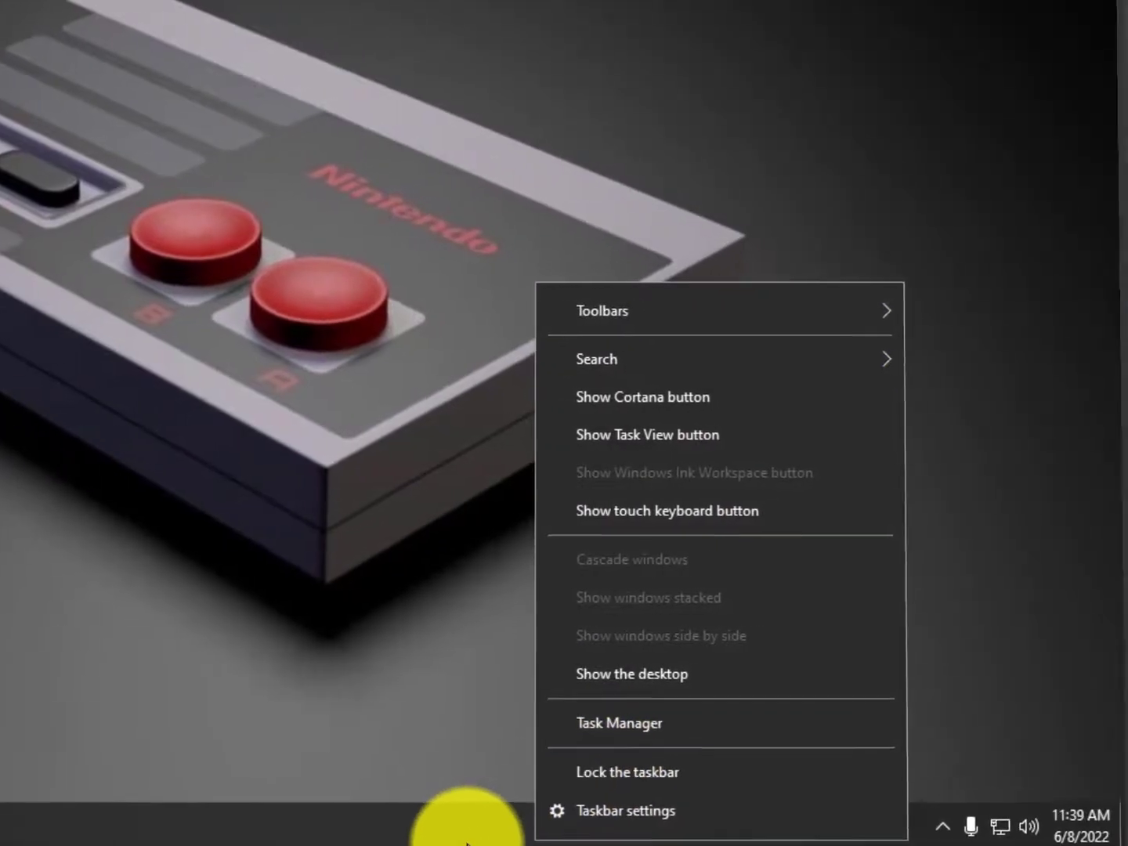
# Bring up Task Manager from the taskbar to list running processes.
pyautogui.click(618, 722)
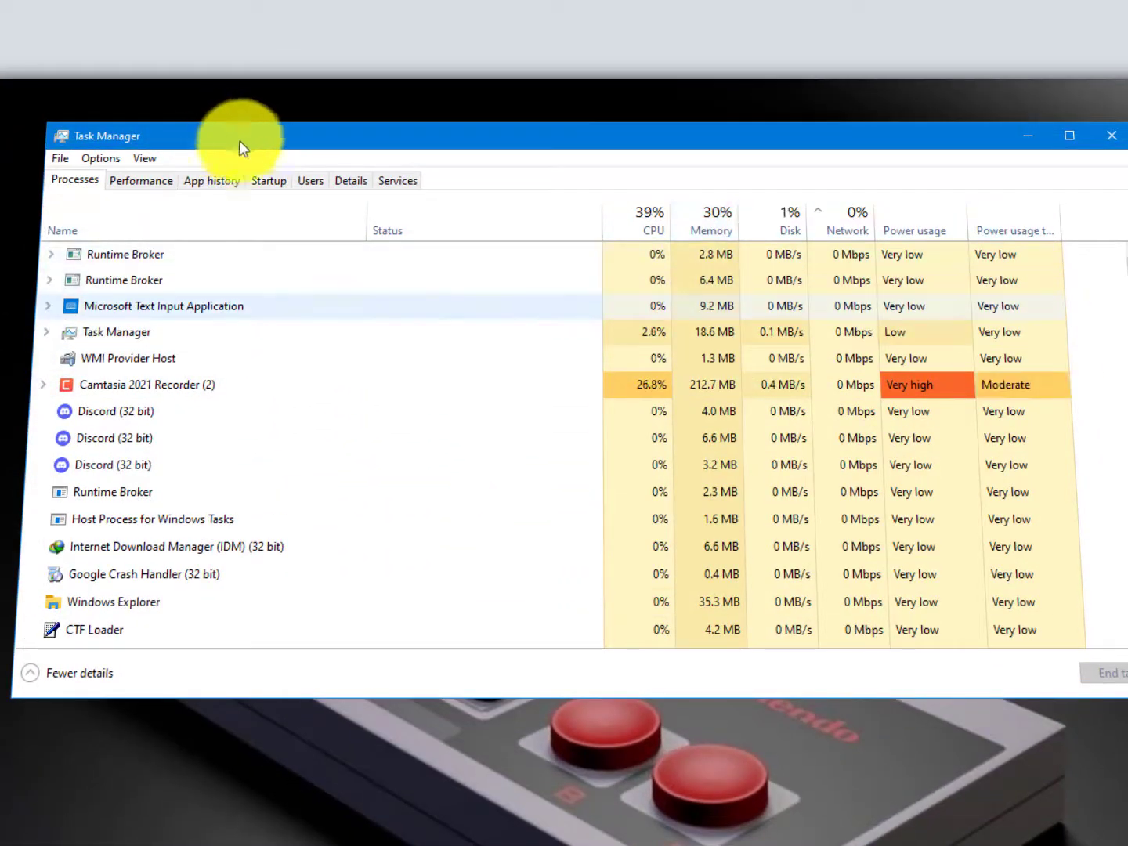
pyautogui.moveTo(730, 320)
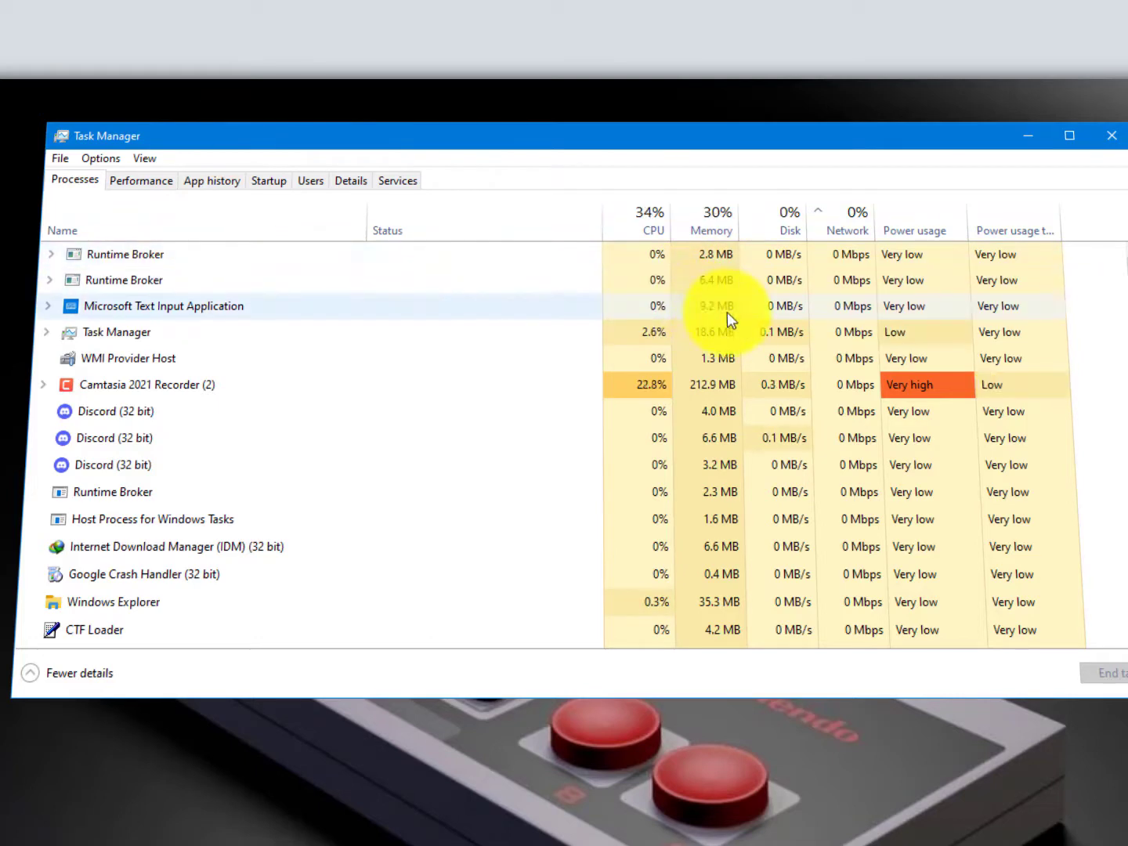
pyautogui.moveTo(834, 233)
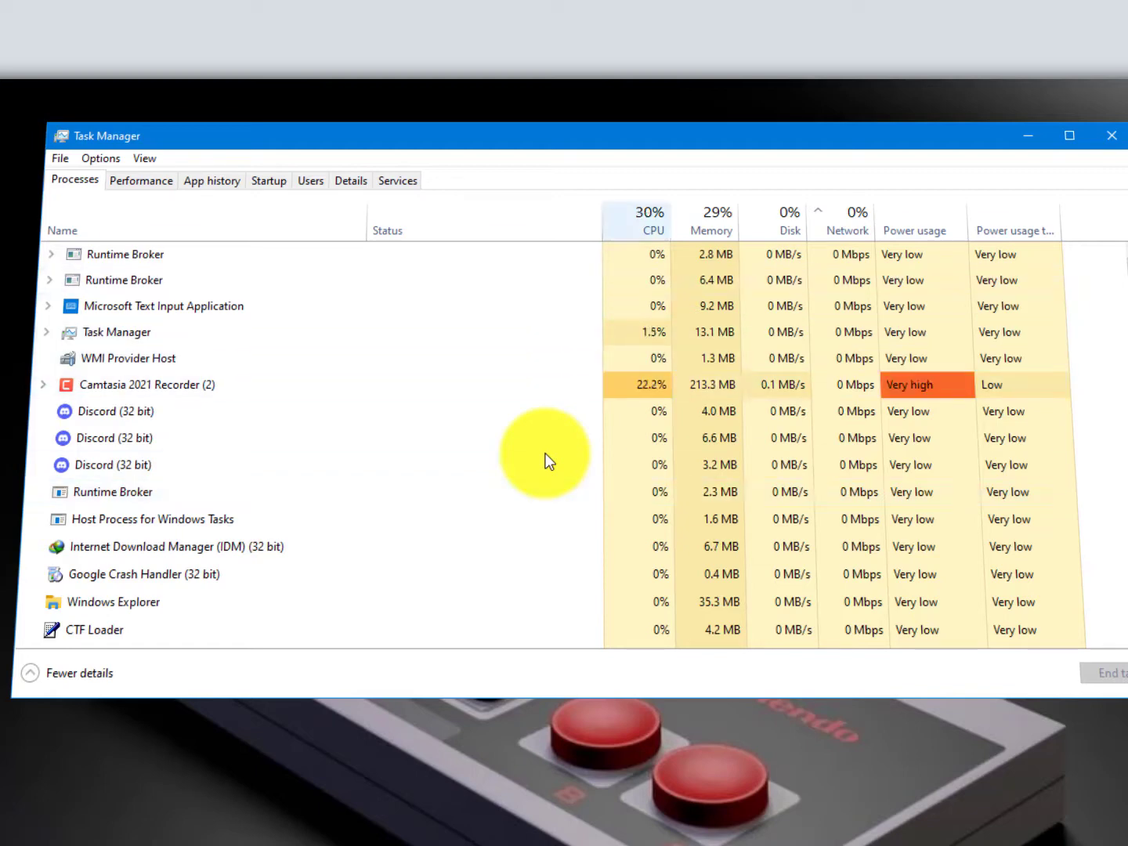
pyautogui.moveTo(669, 251)
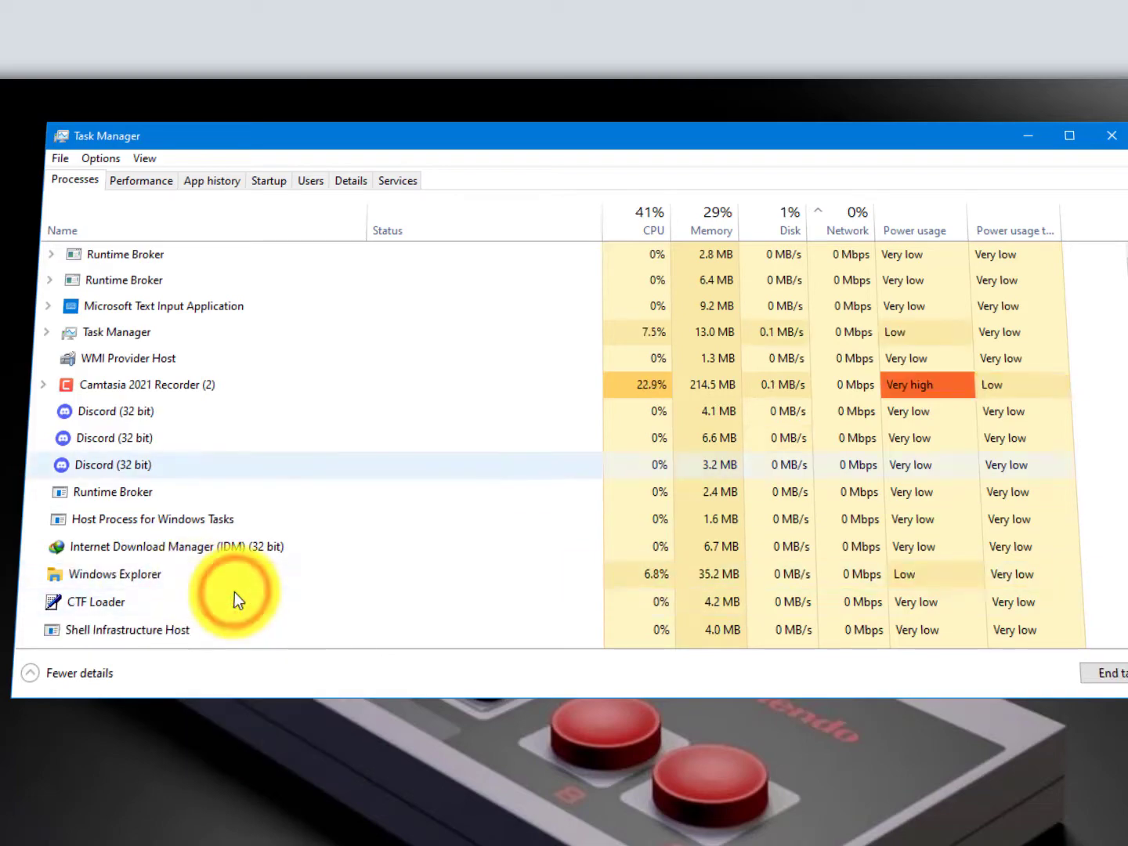
# Review the process list, selecting Clownfish Voice Changer, then close Task Manager.
pyautogui.scroll(-3)
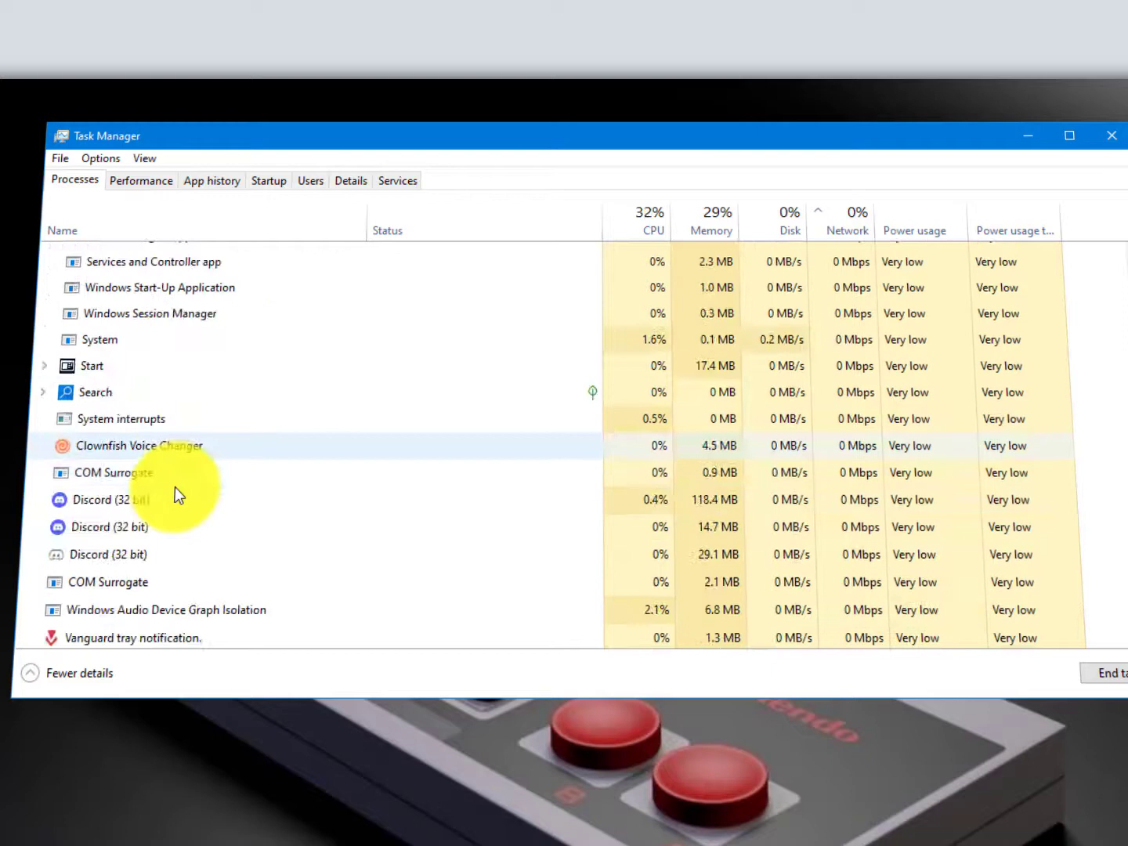
pyautogui.click(149, 445)
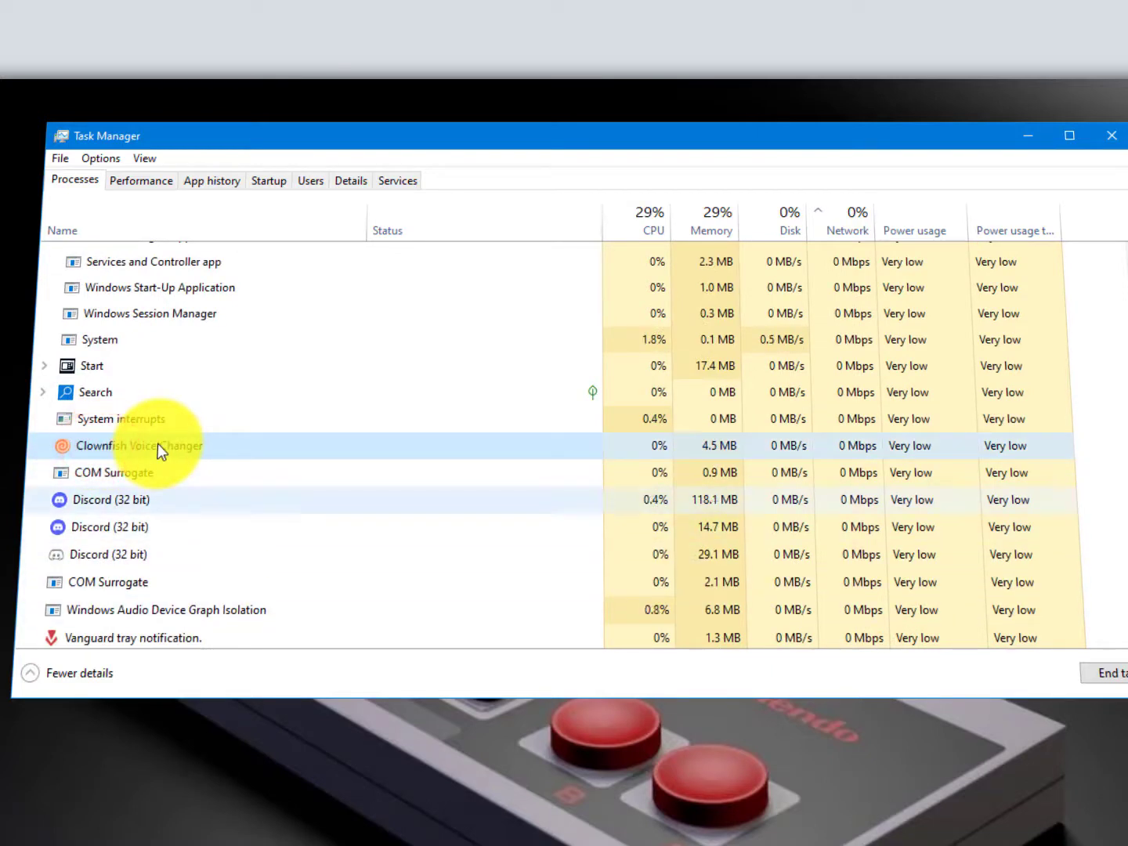
pyautogui.scroll(-3)
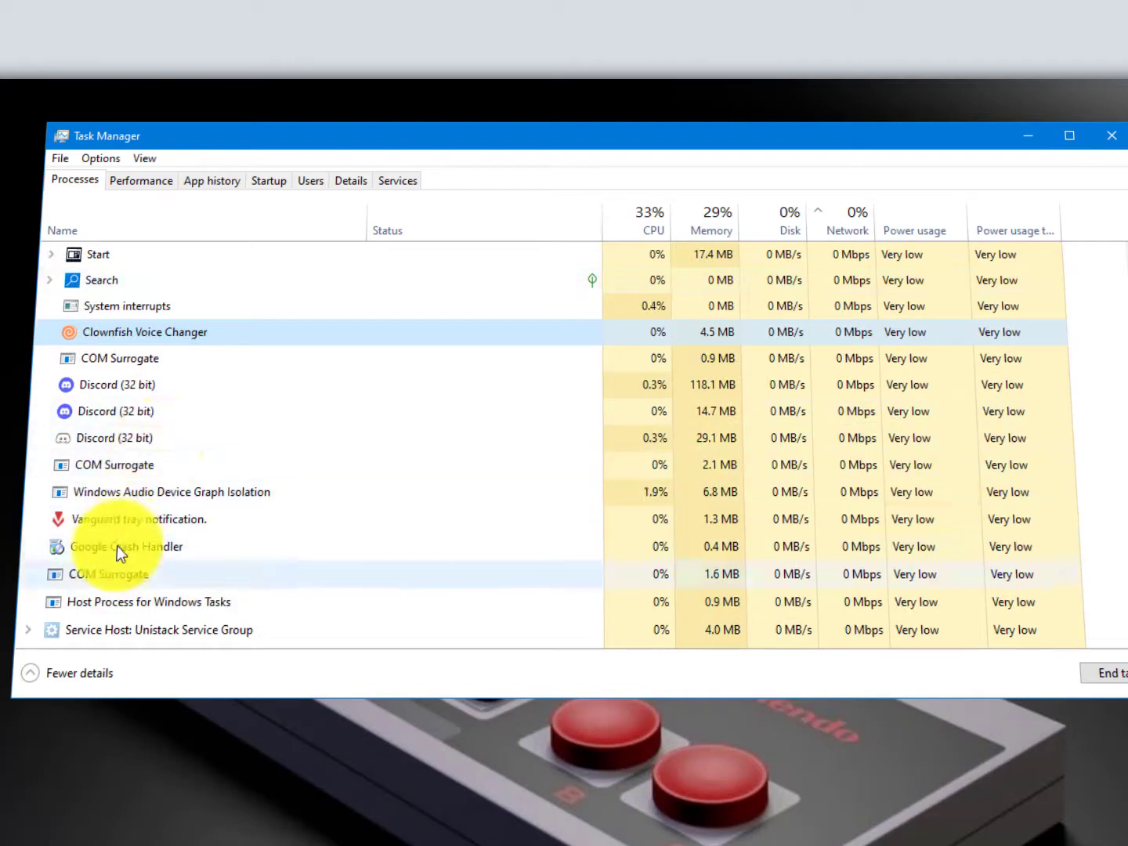
pyautogui.scroll(-3)
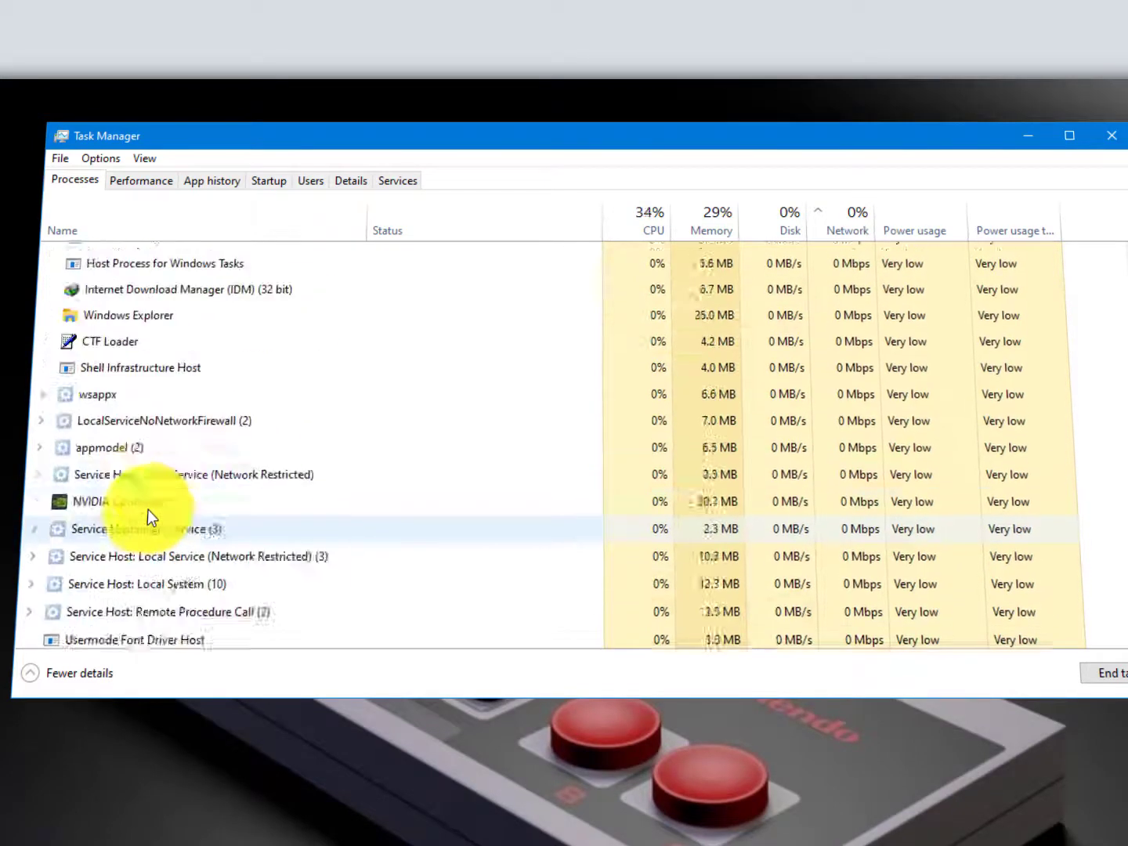
pyautogui.scroll(3)
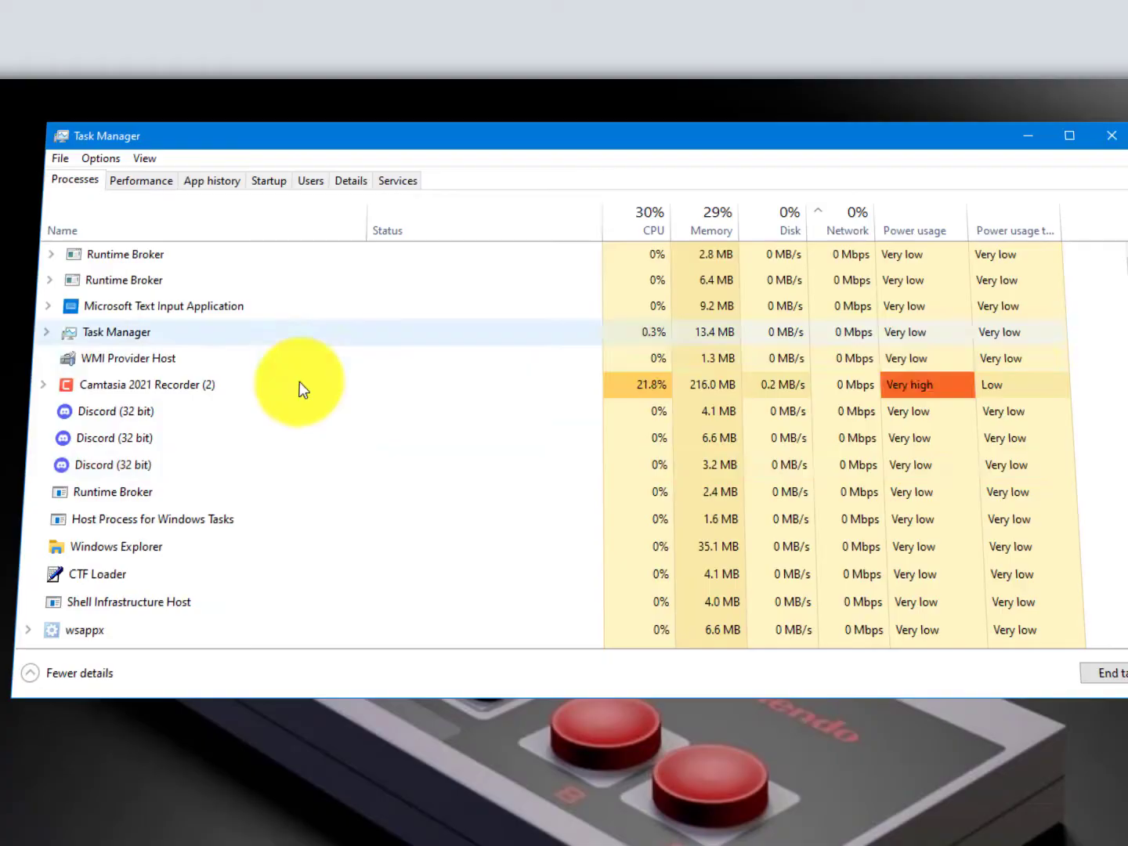
pyautogui.click(1110, 136)
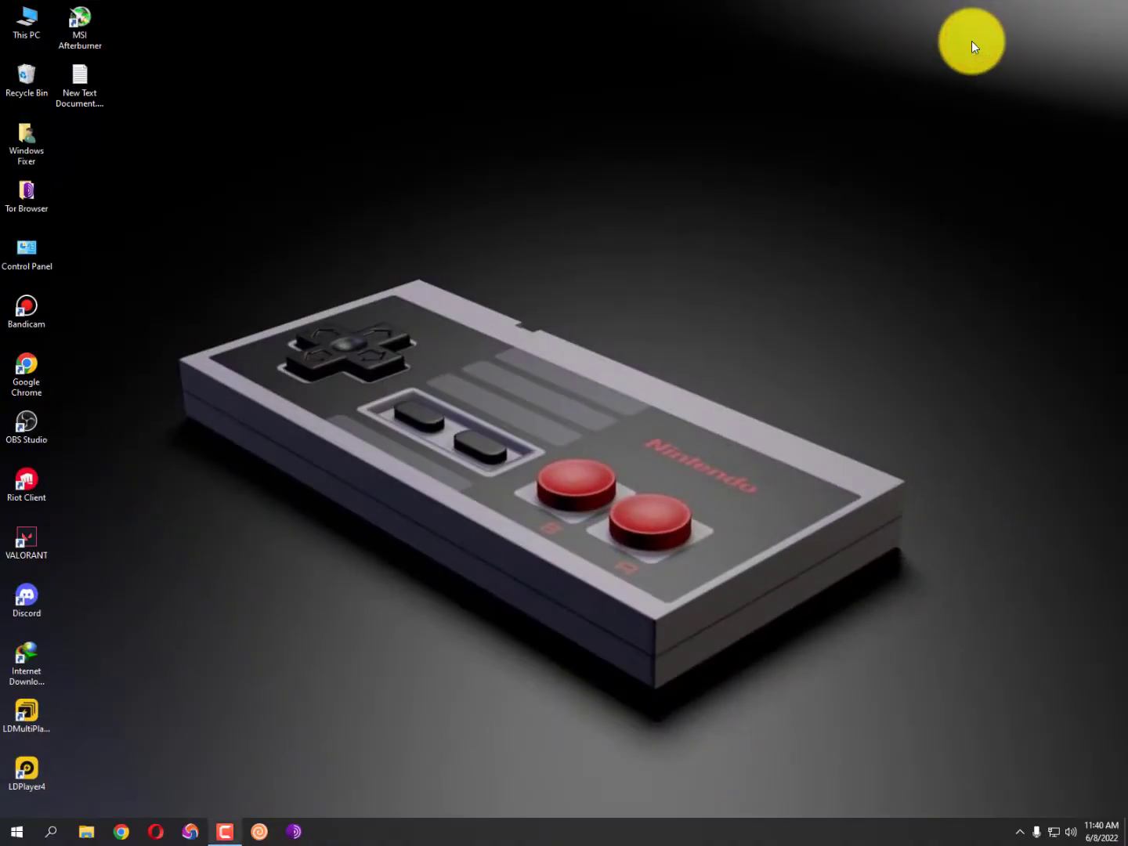
pyautogui.moveTo(1017, 837)
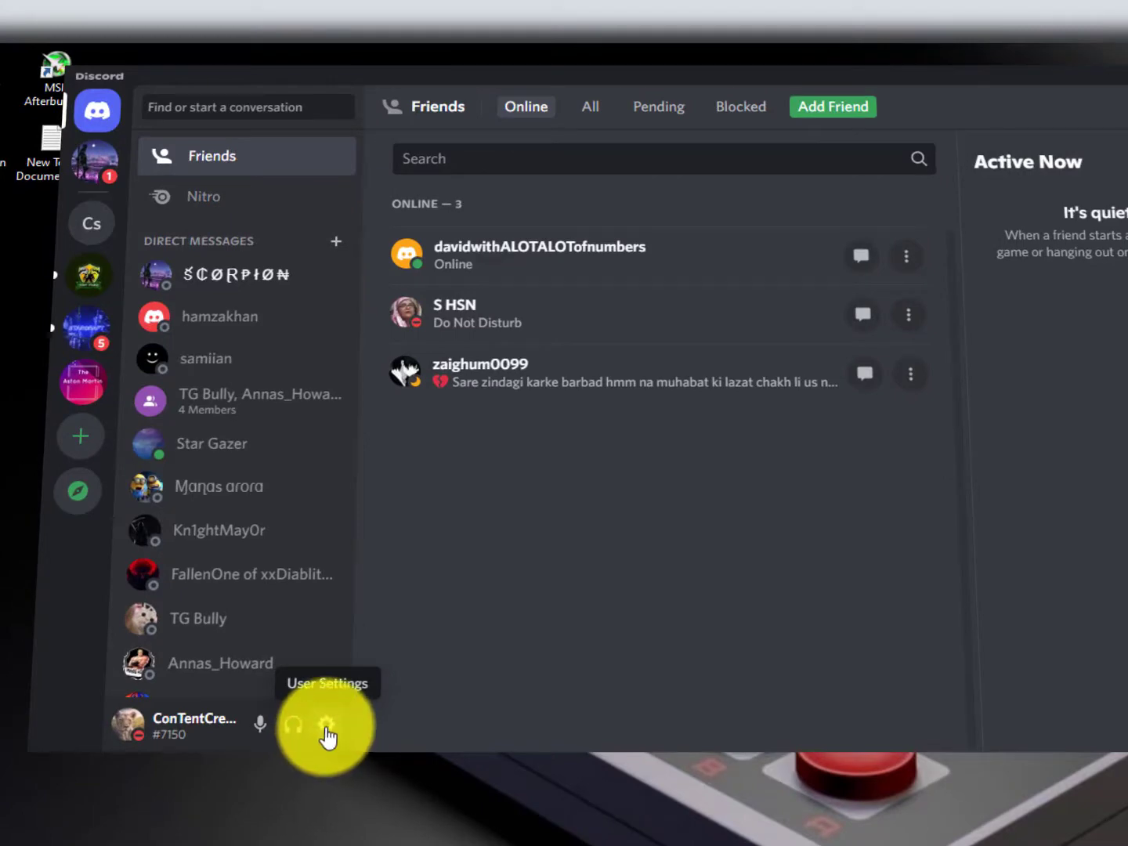
# Enter Discord's User Settings on My Account and move down the settings sidebar.
pyautogui.click(326, 725)
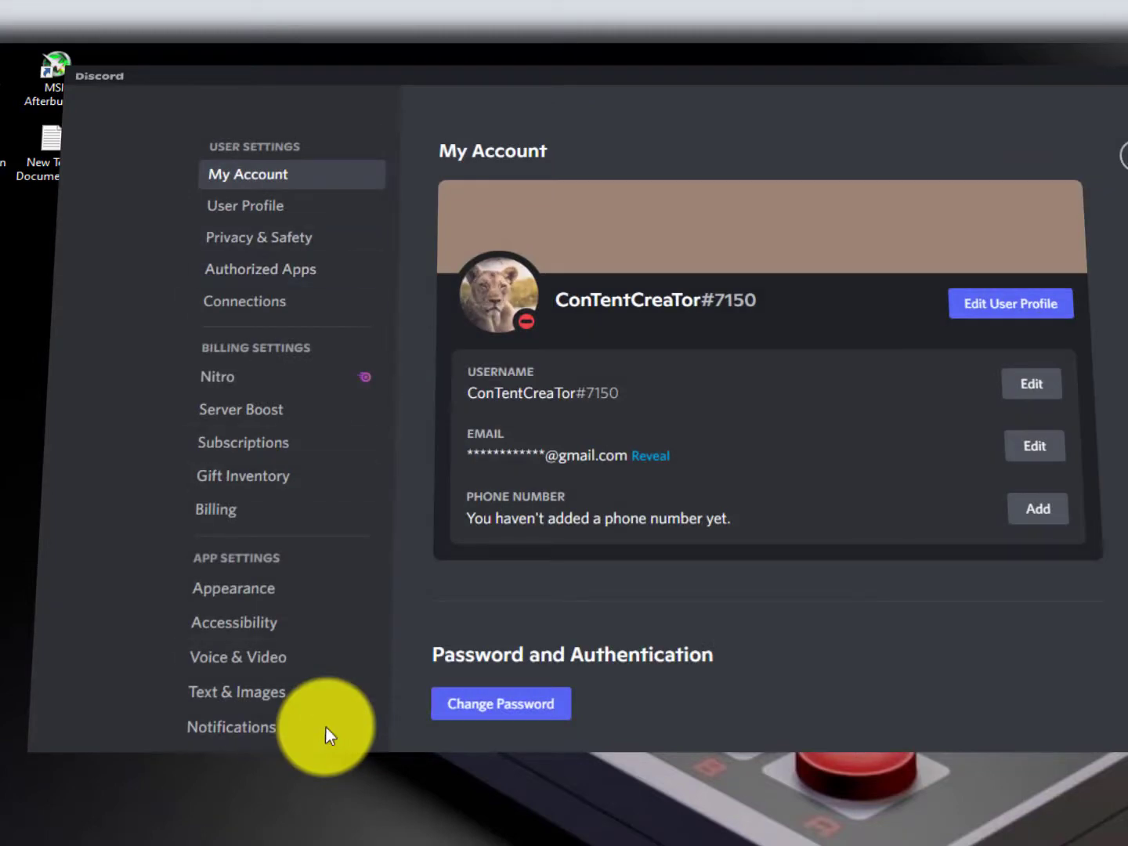
pyautogui.scroll(-3)
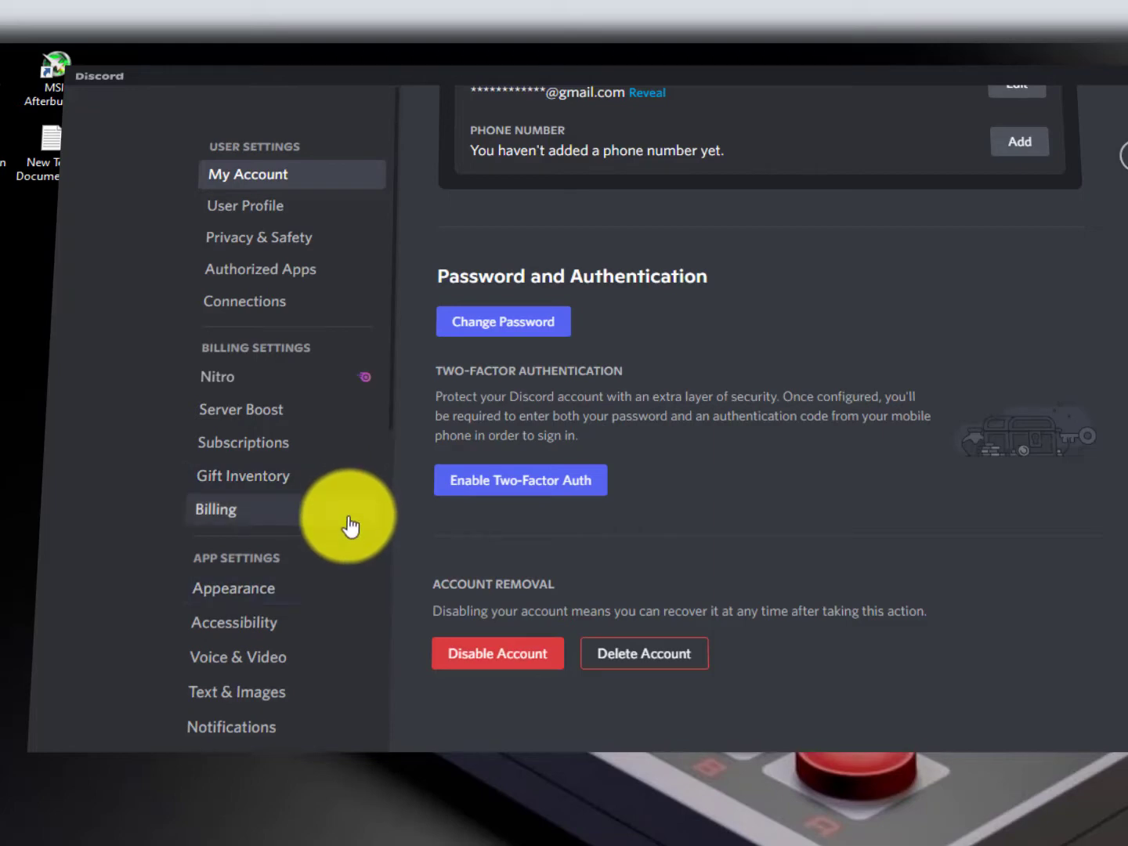
pyautogui.scroll(-3)
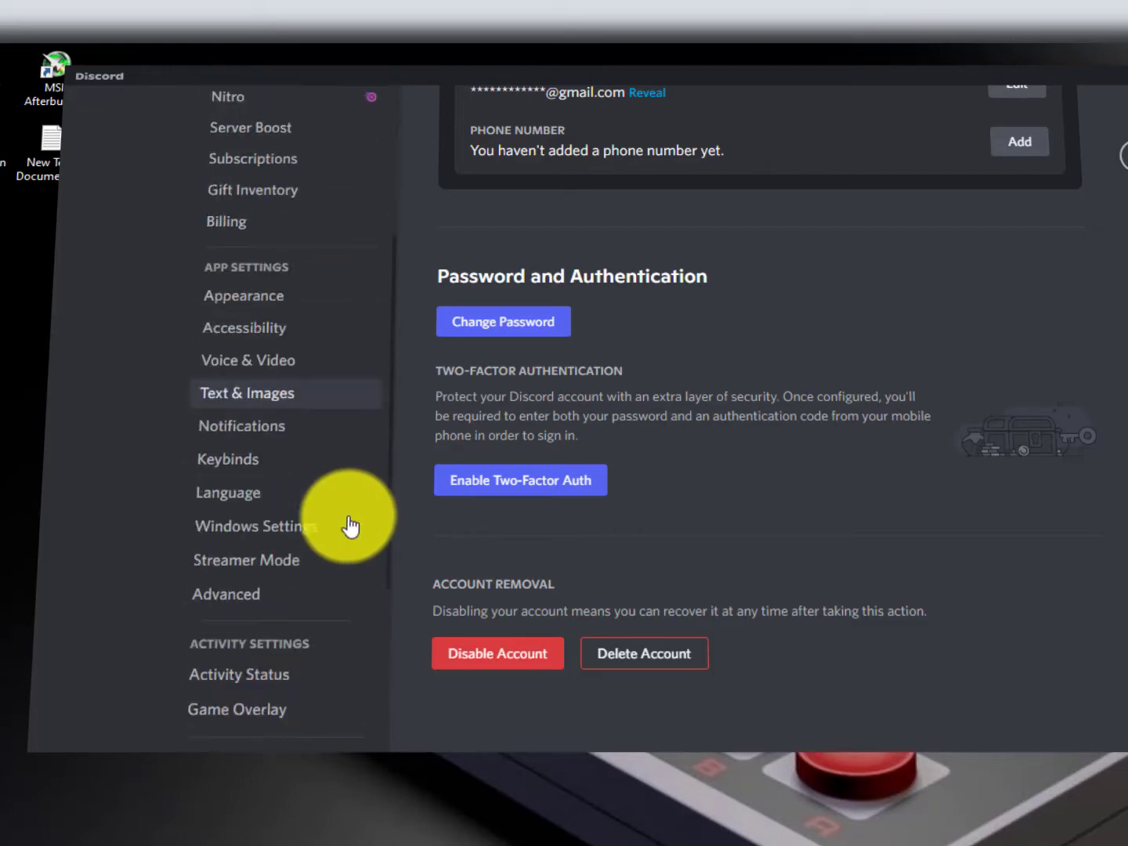
pyautogui.click(226, 593)
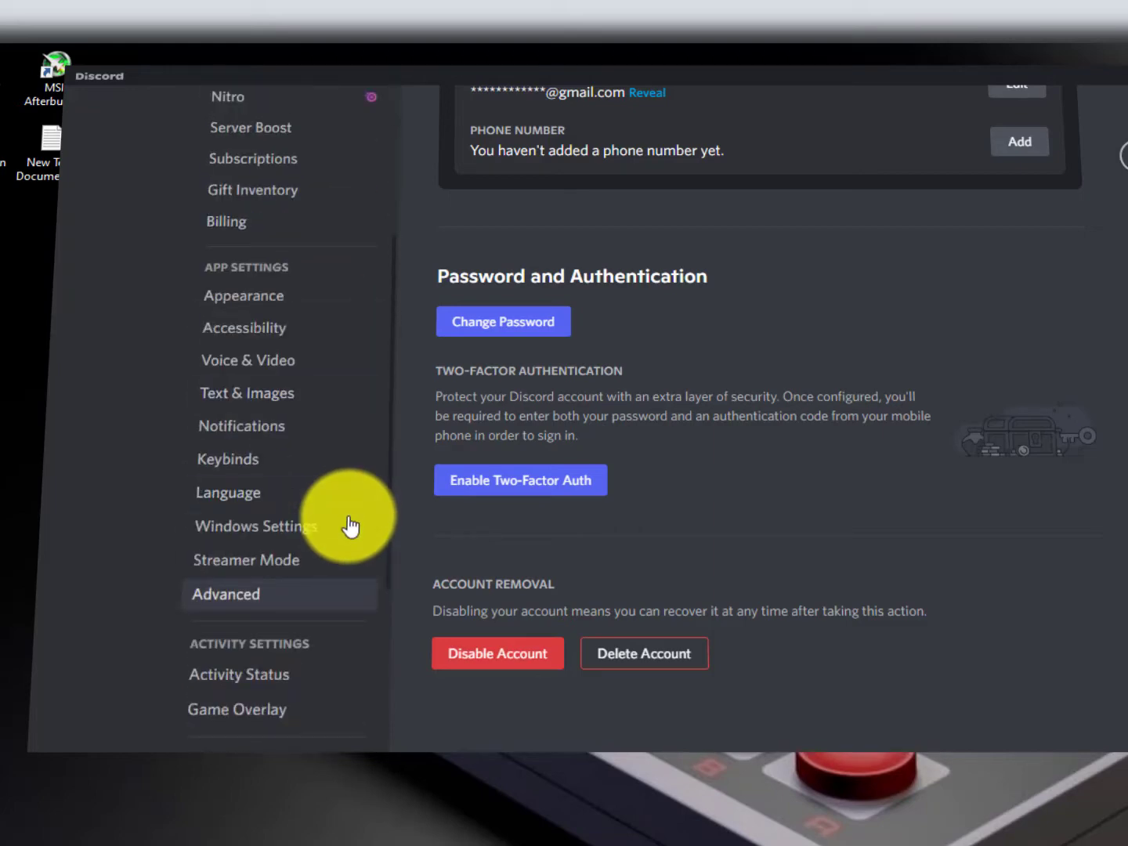
pyautogui.moveTo(301, 599)
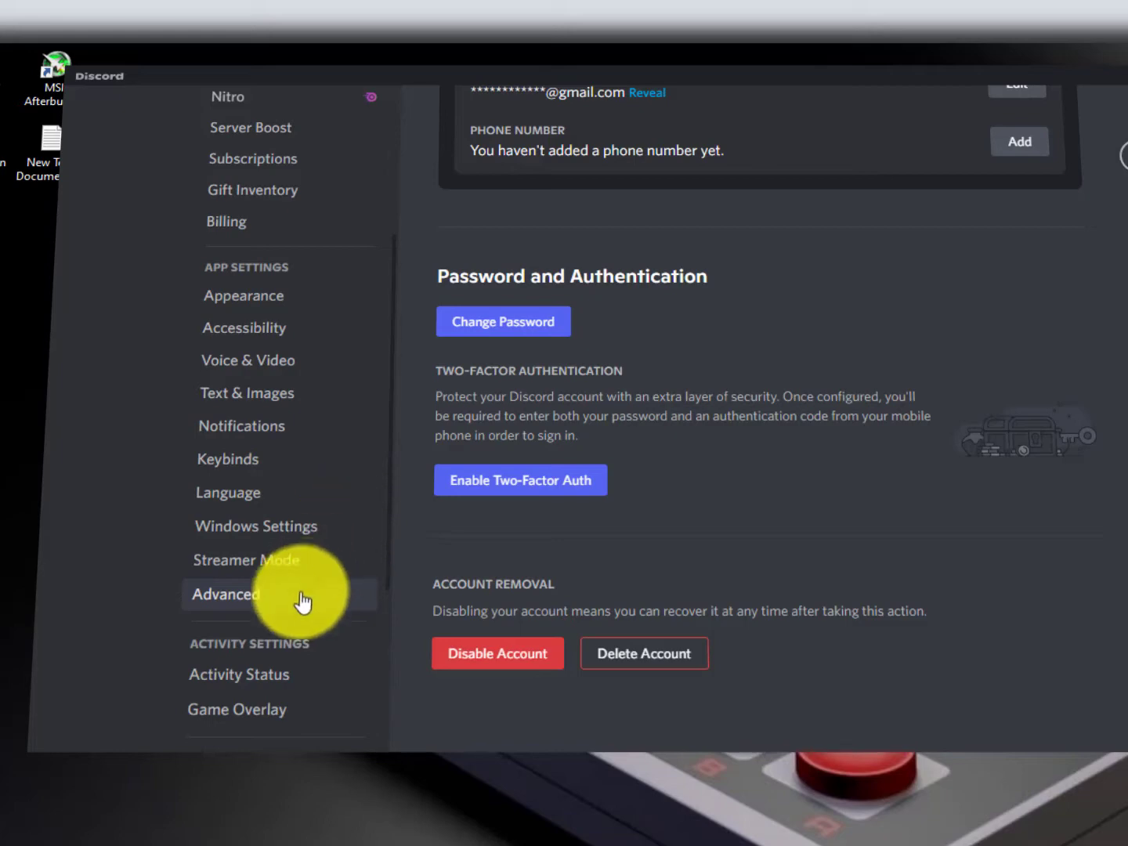
# Check Hardware Acceleration is off on Advanced, then show the Streamer Mode settings.
pyautogui.click(225, 594)
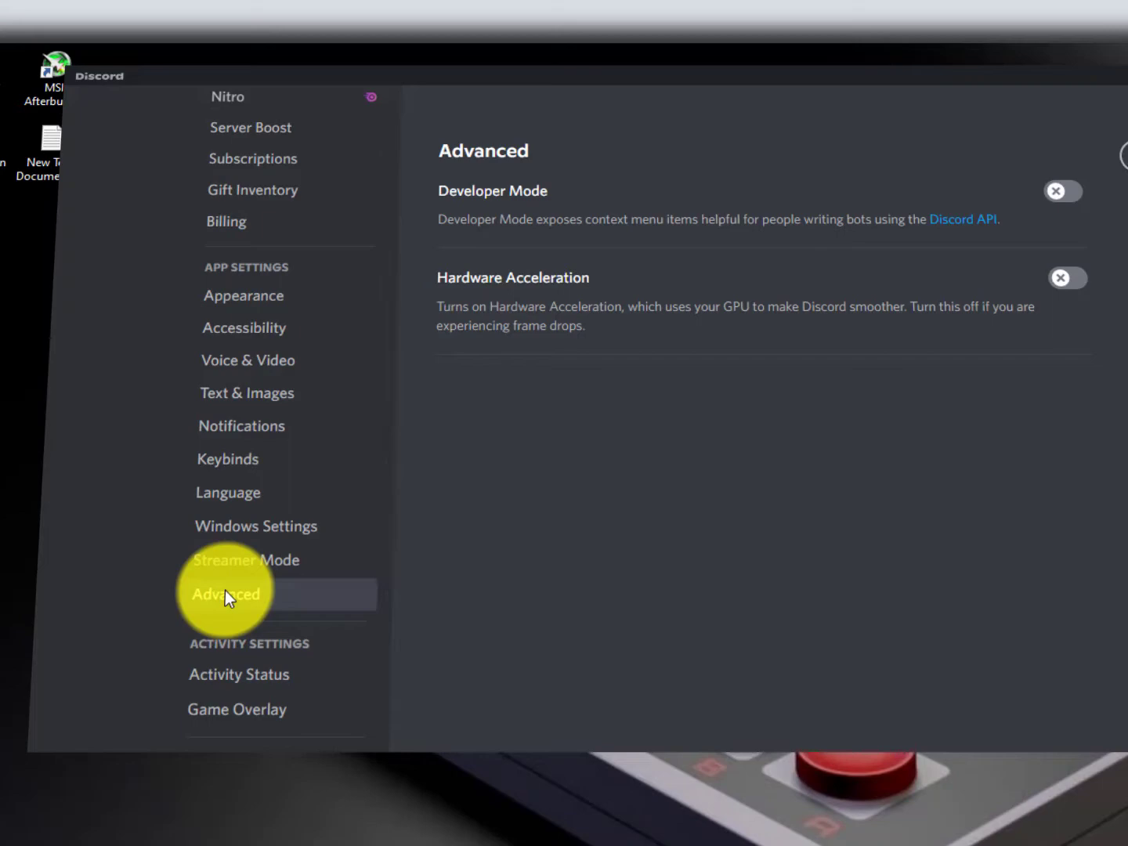
pyautogui.moveTo(317, 505)
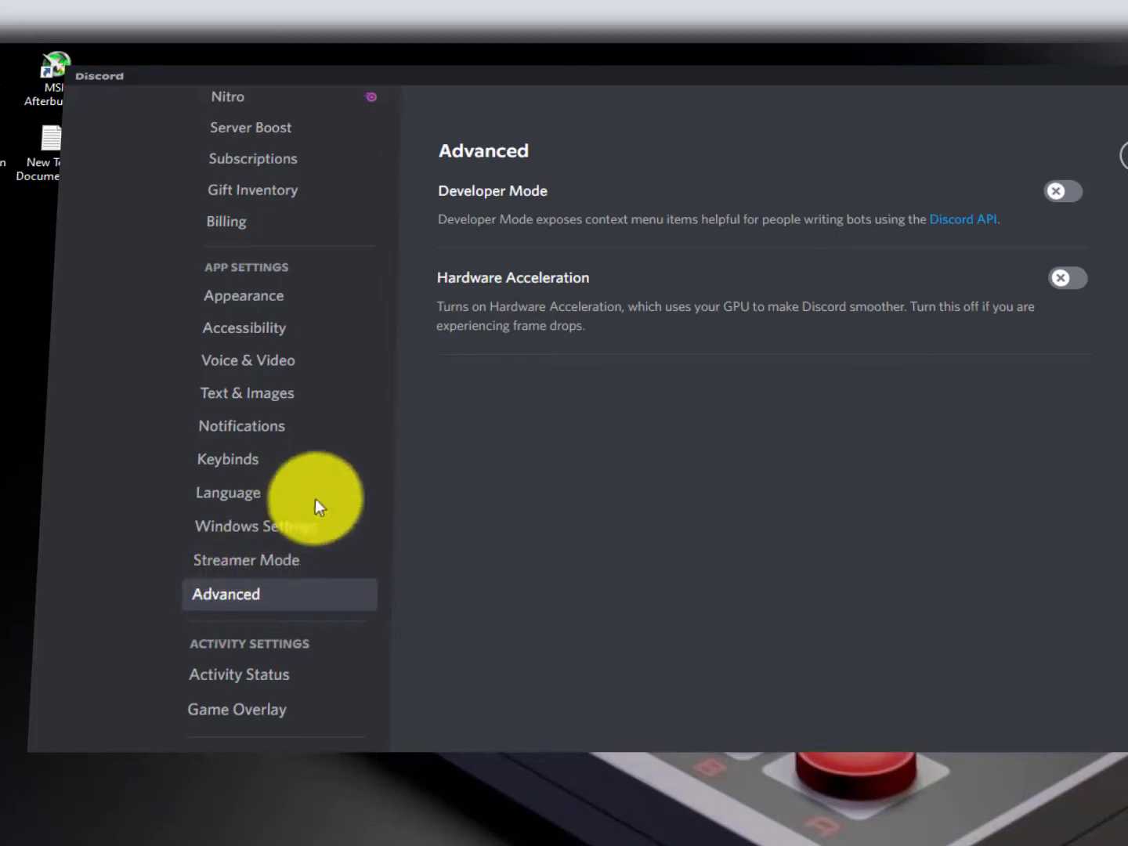
pyautogui.moveTo(502, 317)
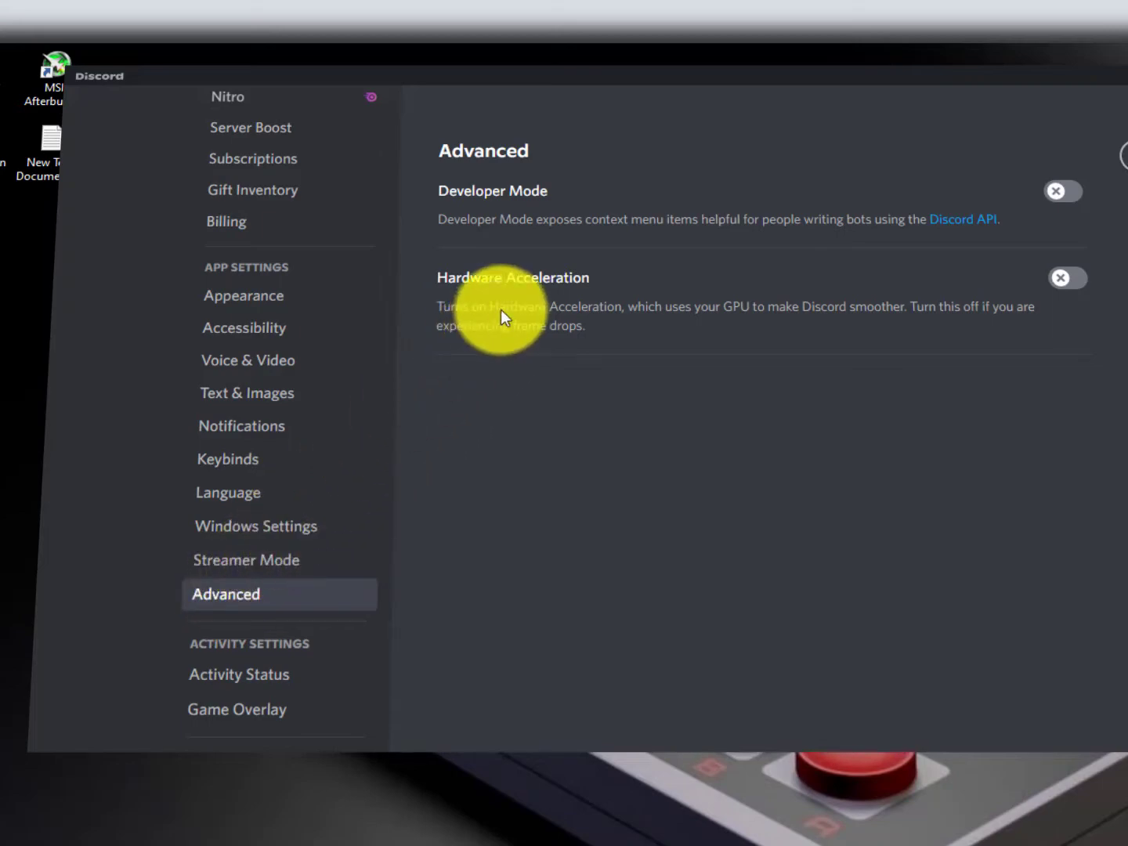
pyautogui.moveTo(603, 317)
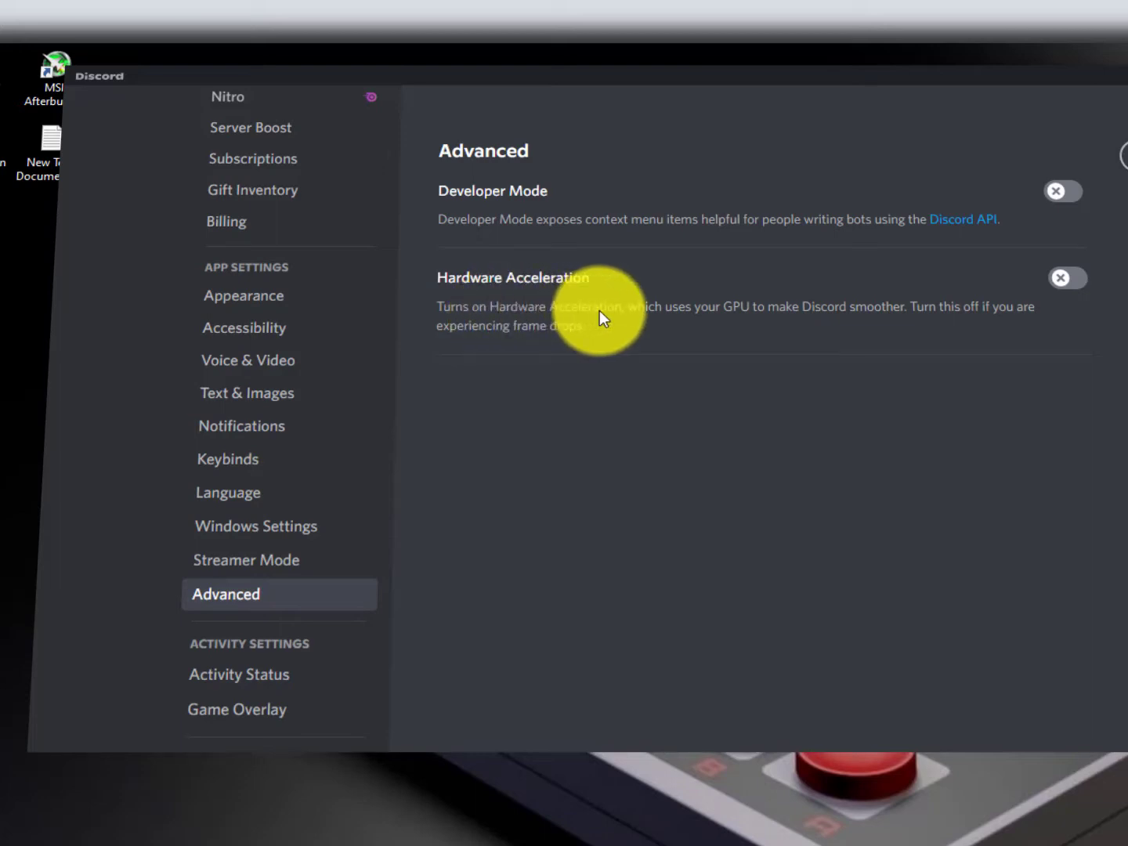
pyautogui.moveTo(564, 343)
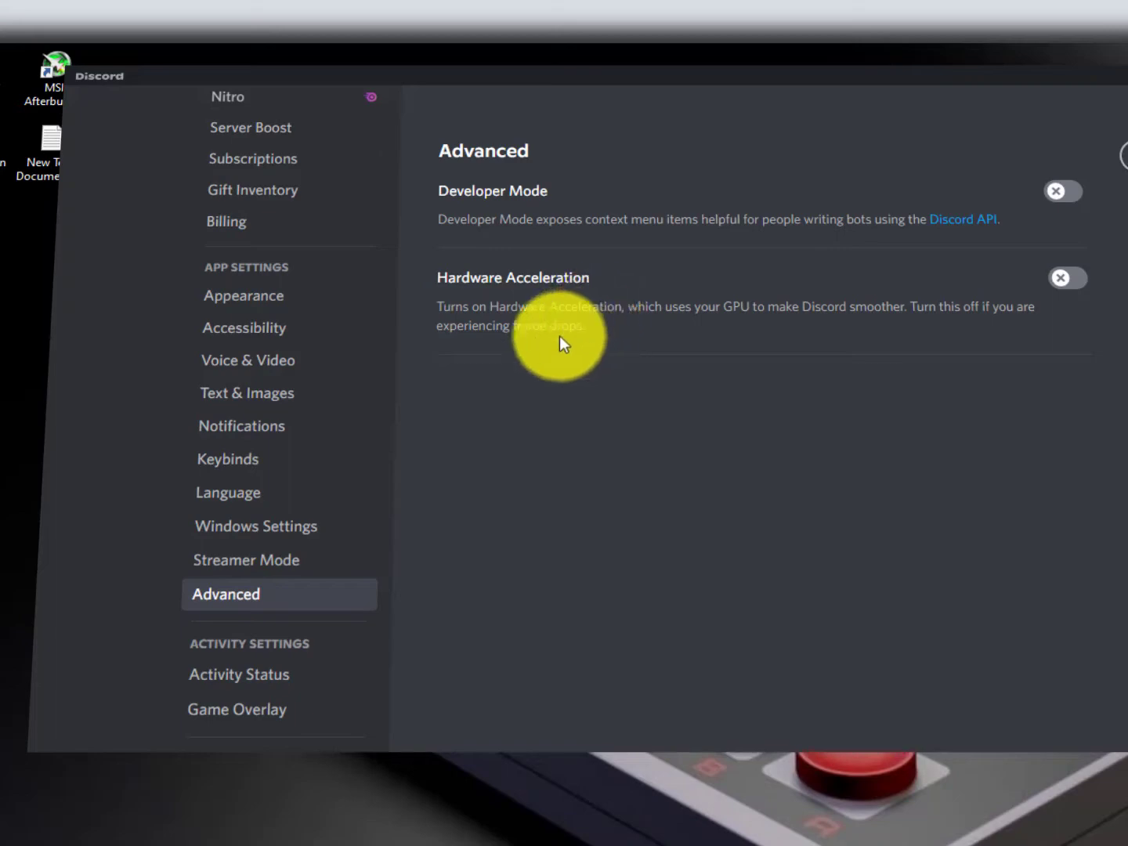
pyautogui.moveTo(558, 346)
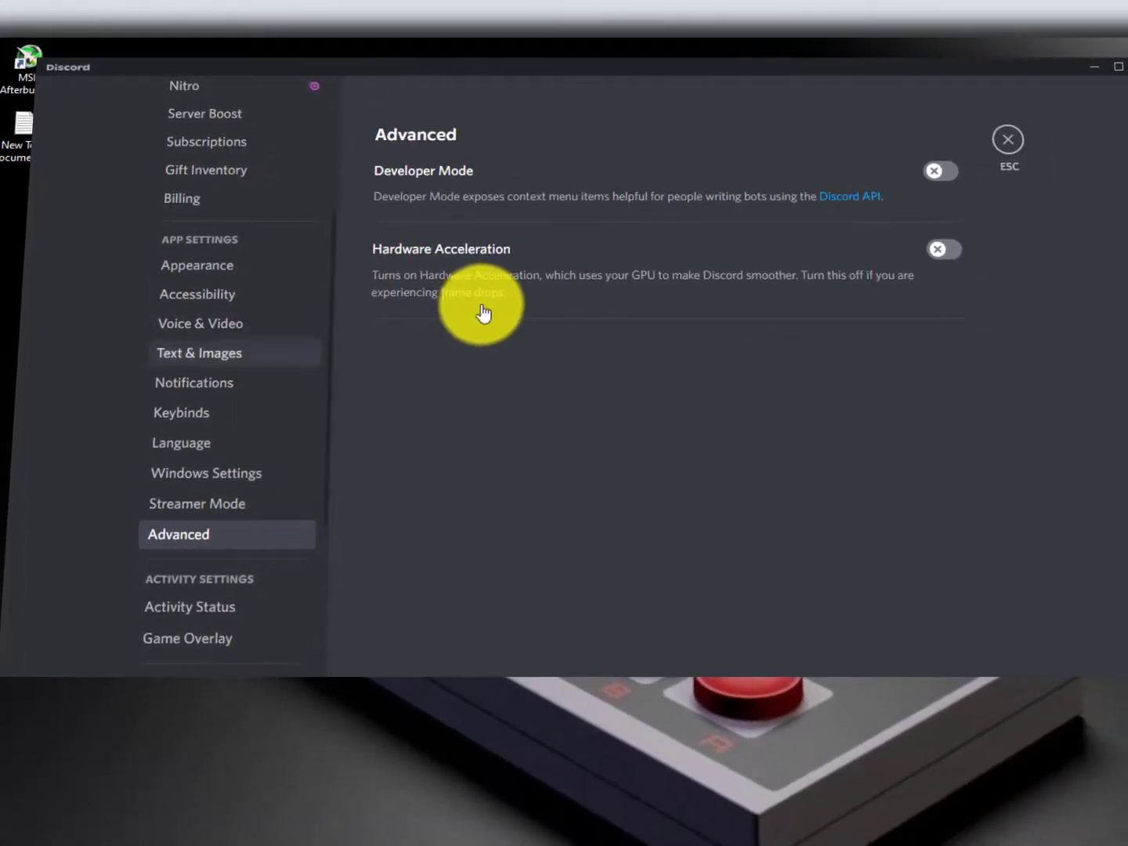
pyautogui.moveTo(799, 298)
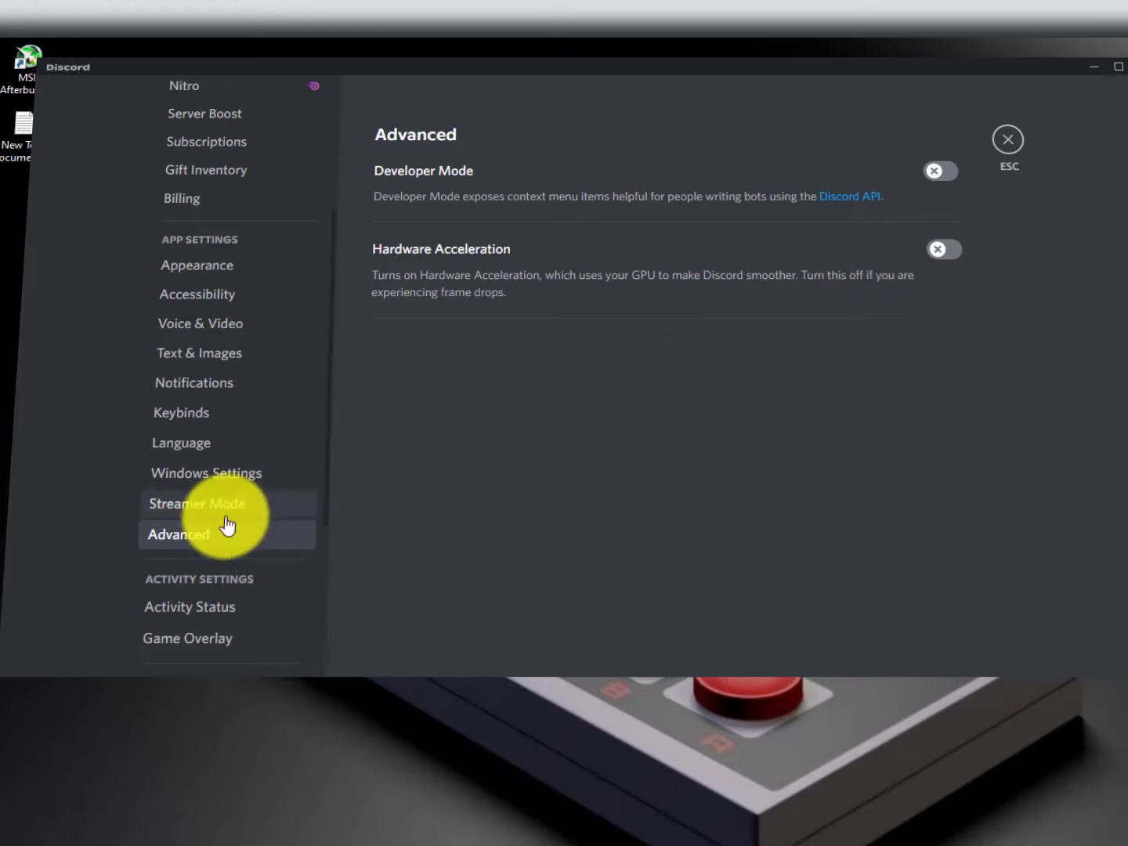
pyautogui.moveTo(572, 450)
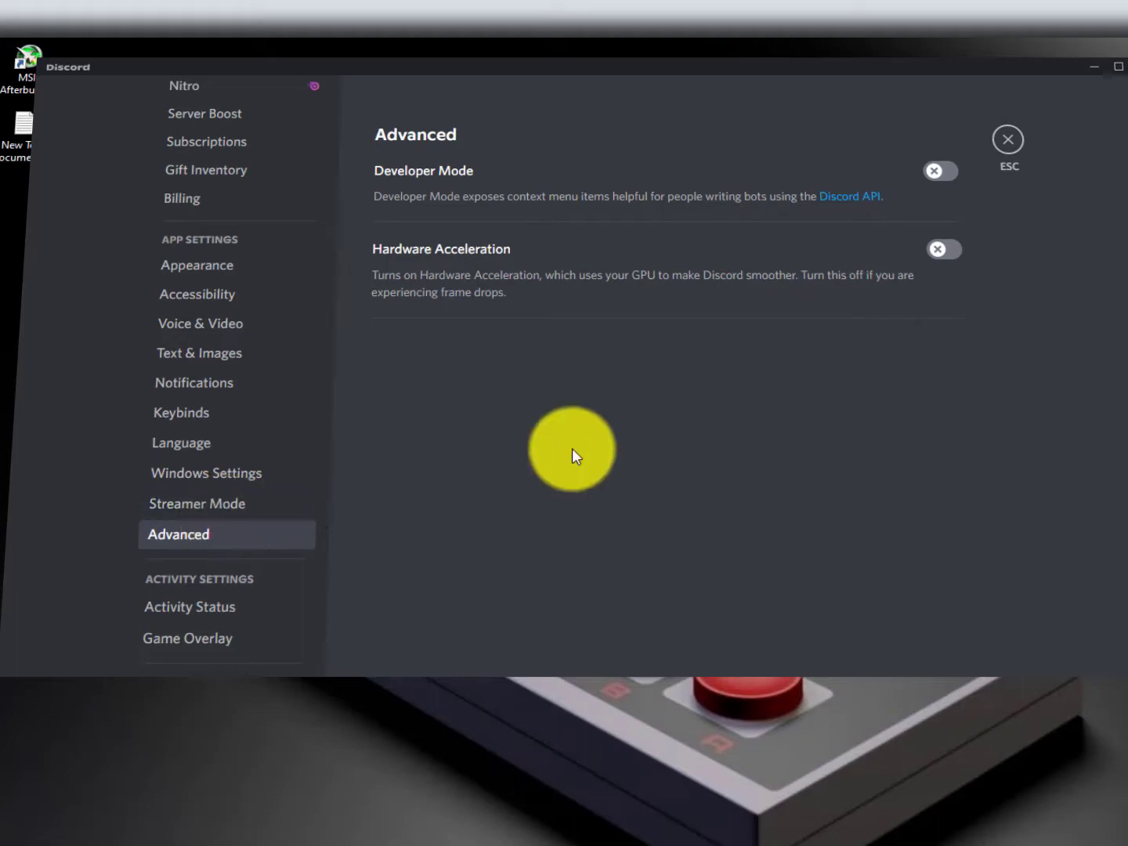
pyautogui.moveTo(280, 515)
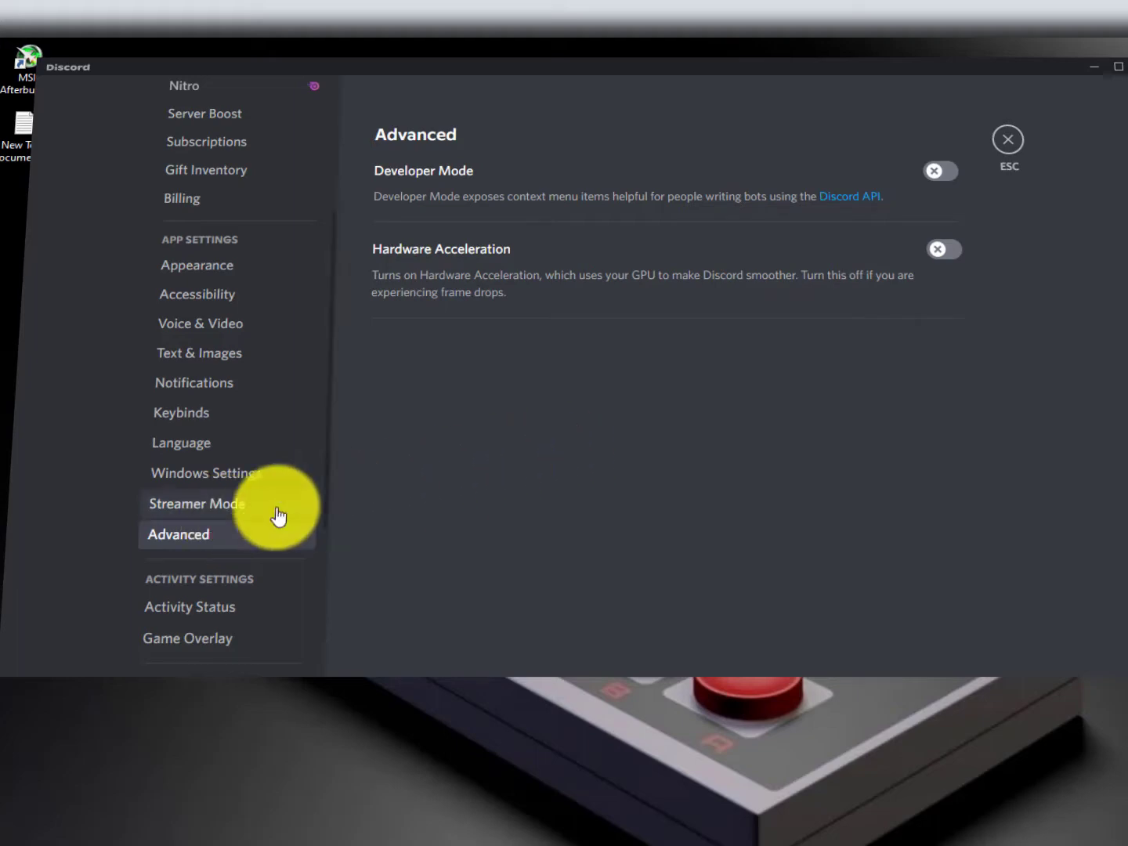
pyautogui.click(196, 503)
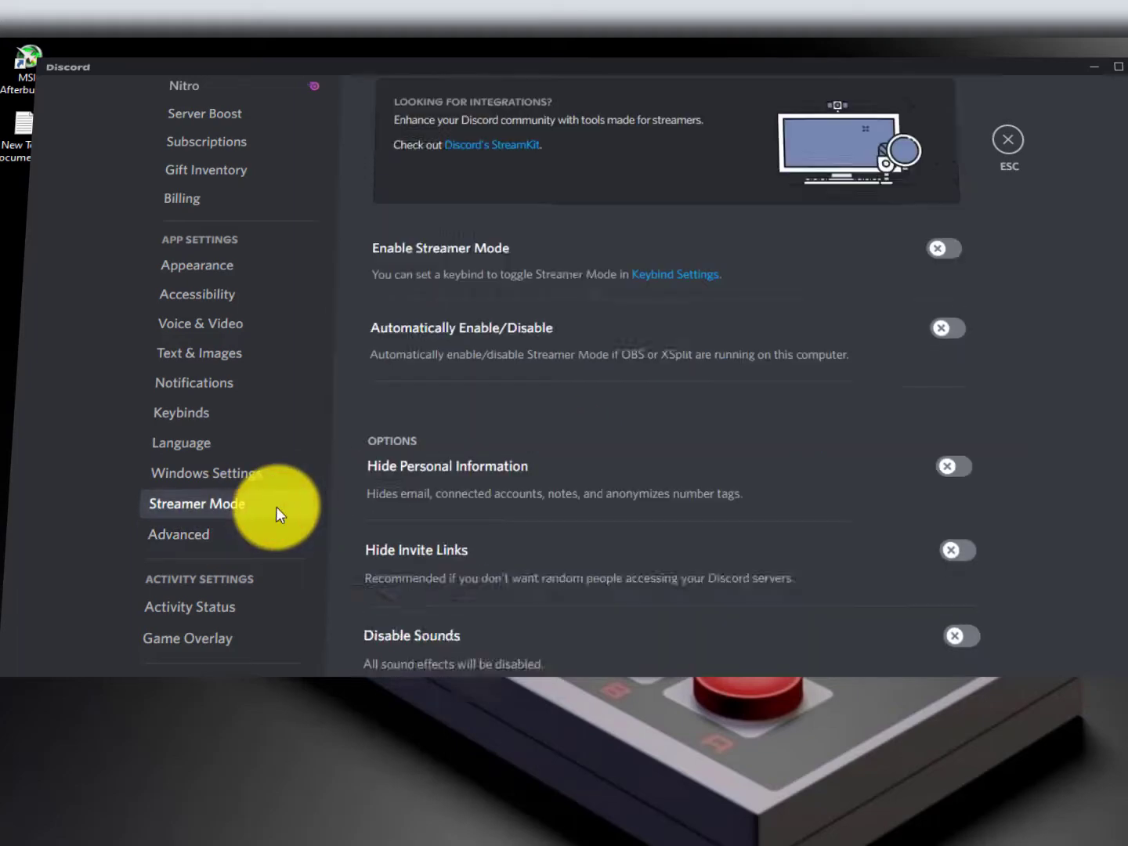
# Review the Windows Settings, Text & Images and Notifications pages in turn.
pyautogui.click(206, 473)
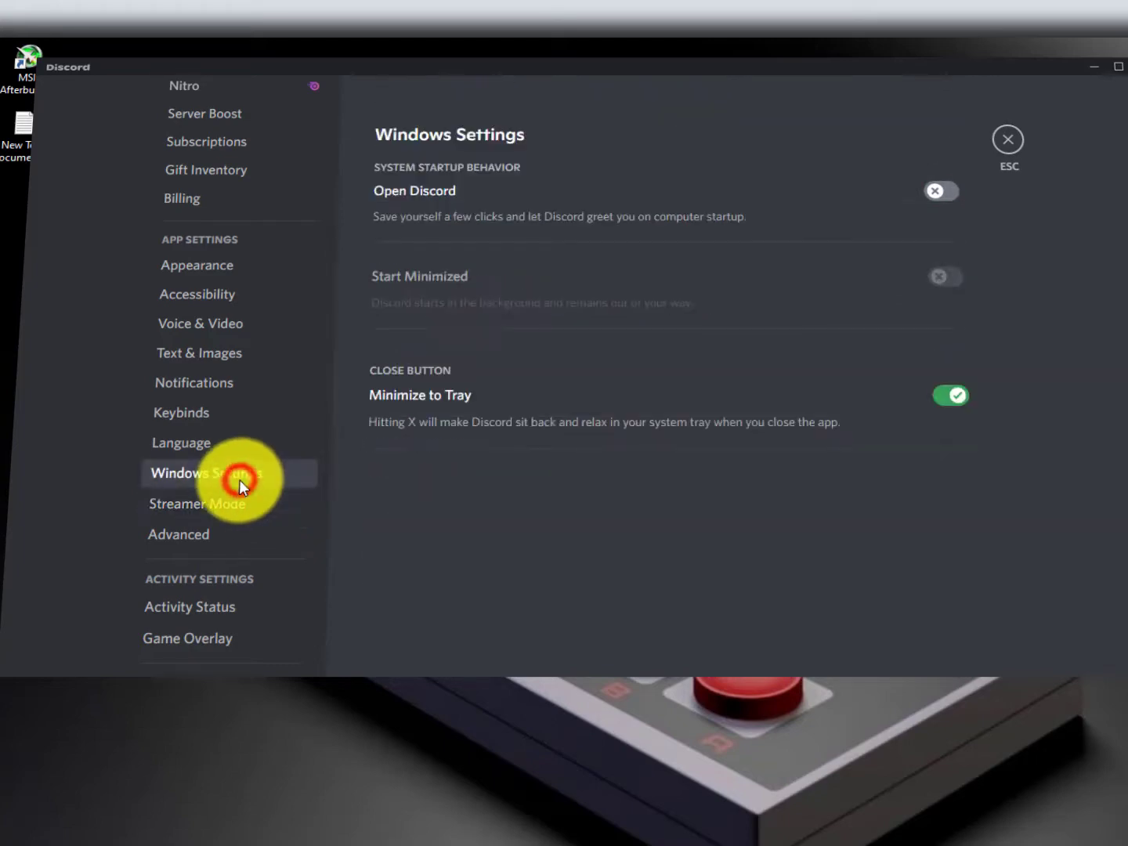
pyautogui.moveTo(261, 438)
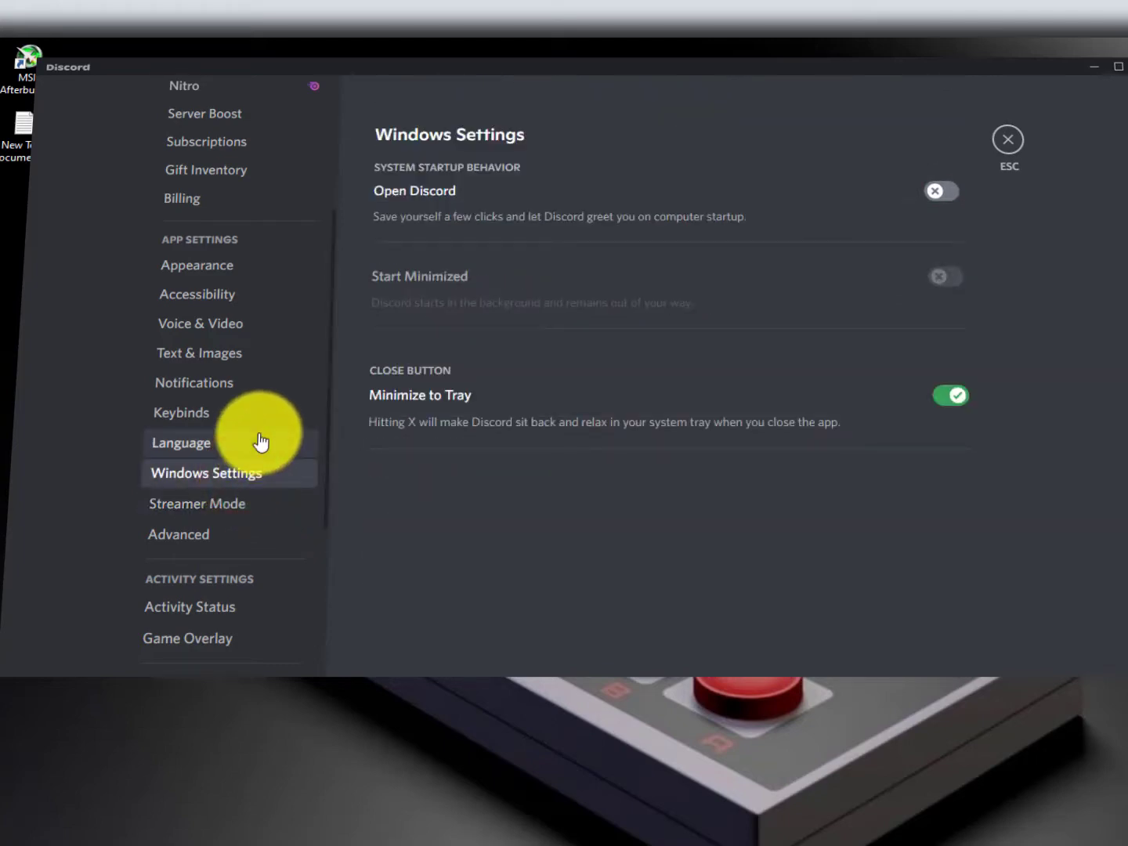
pyautogui.click(199, 353)
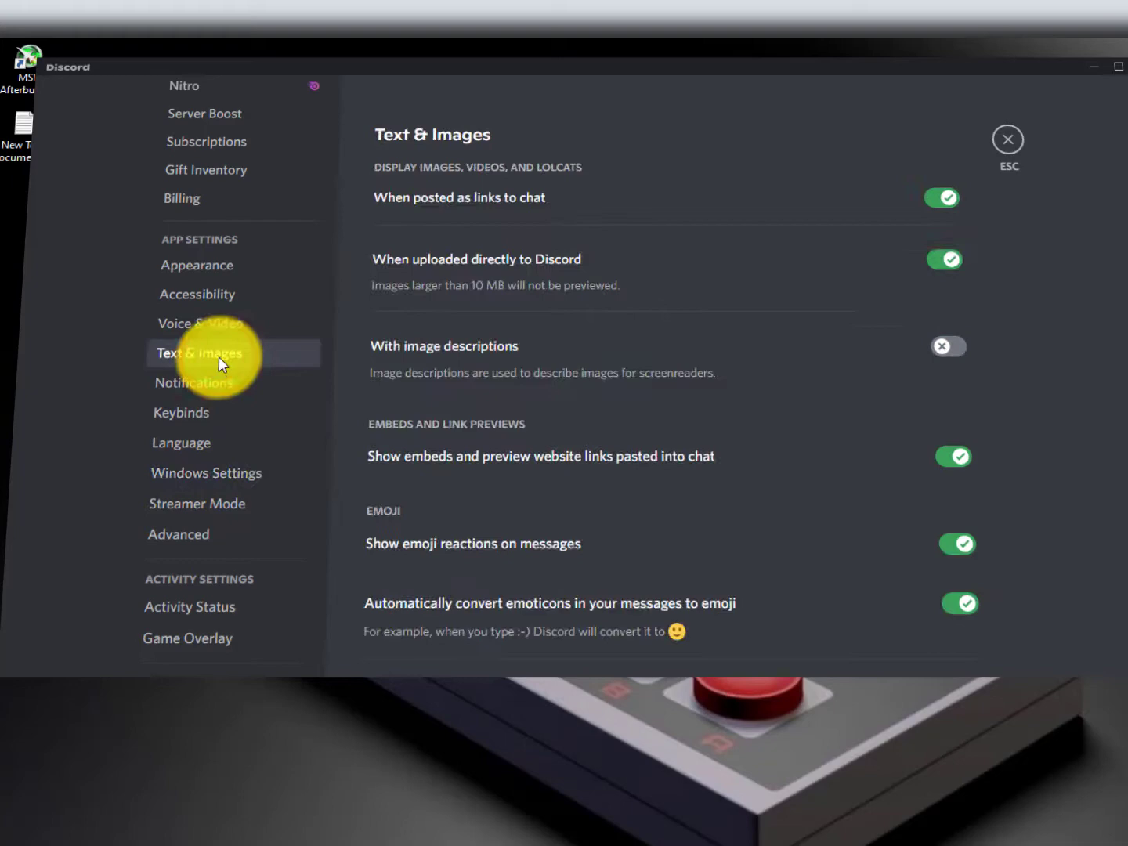
pyautogui.click(194, 382)
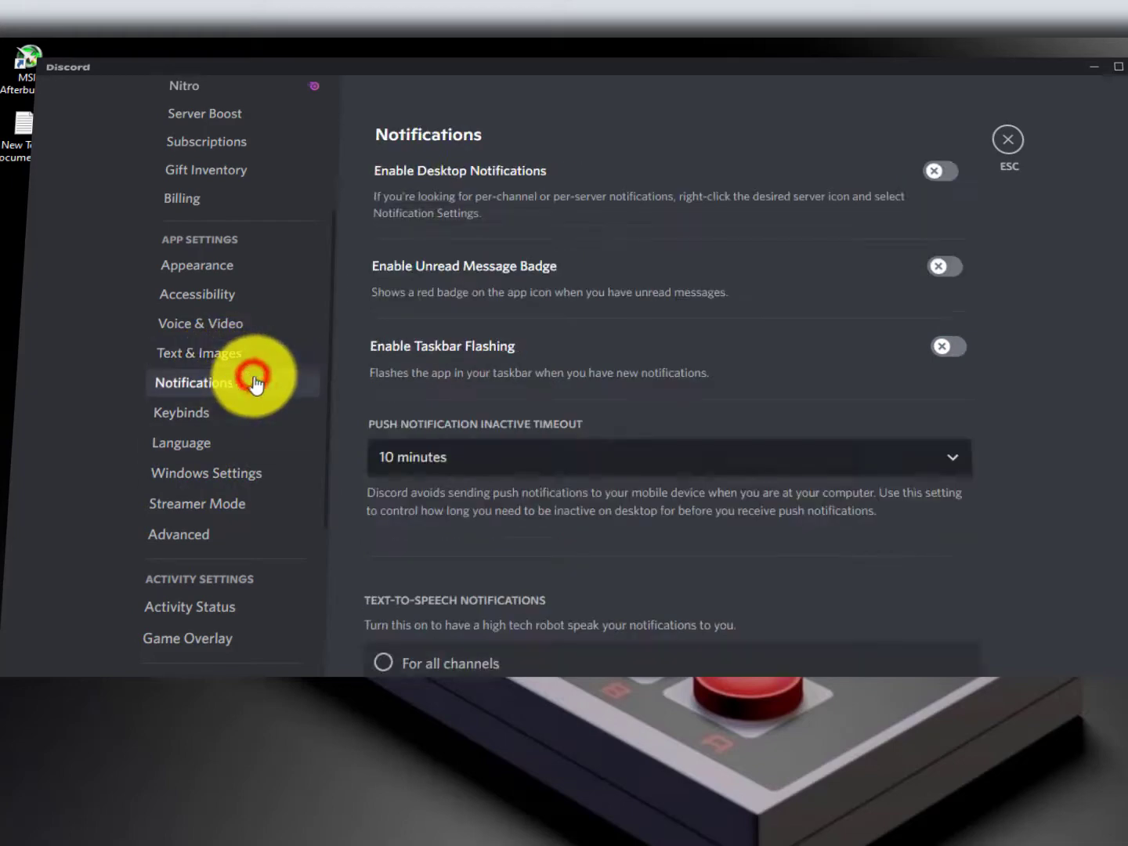
pyautogui.scroll(-3)
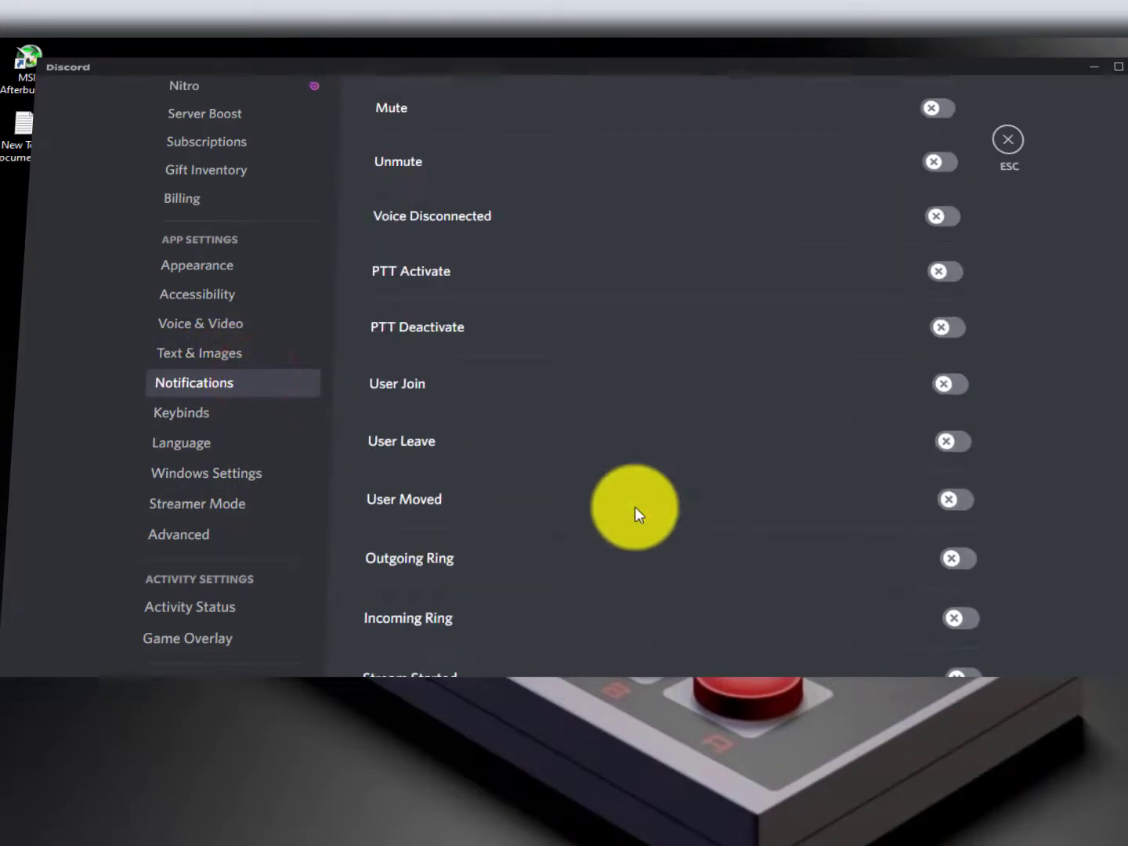
pyautogui.scroll(-3)
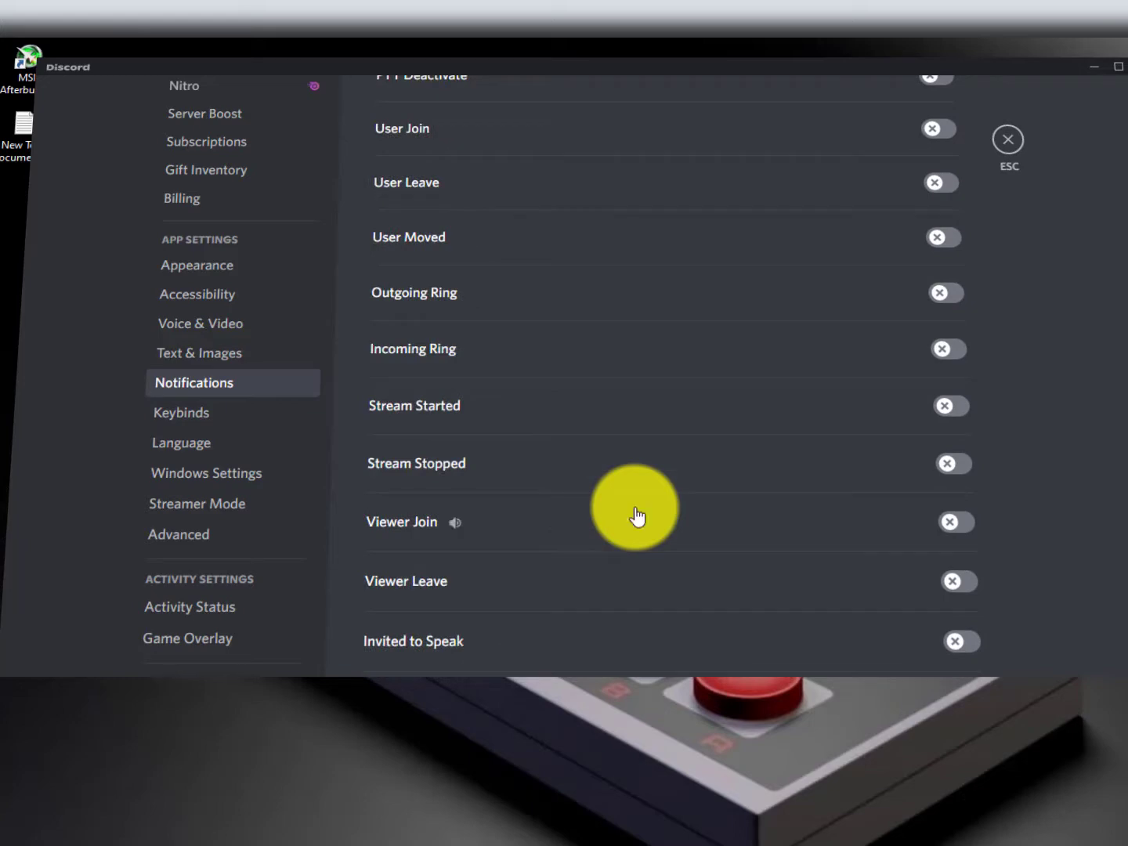
pyautogui.scroll(-3)
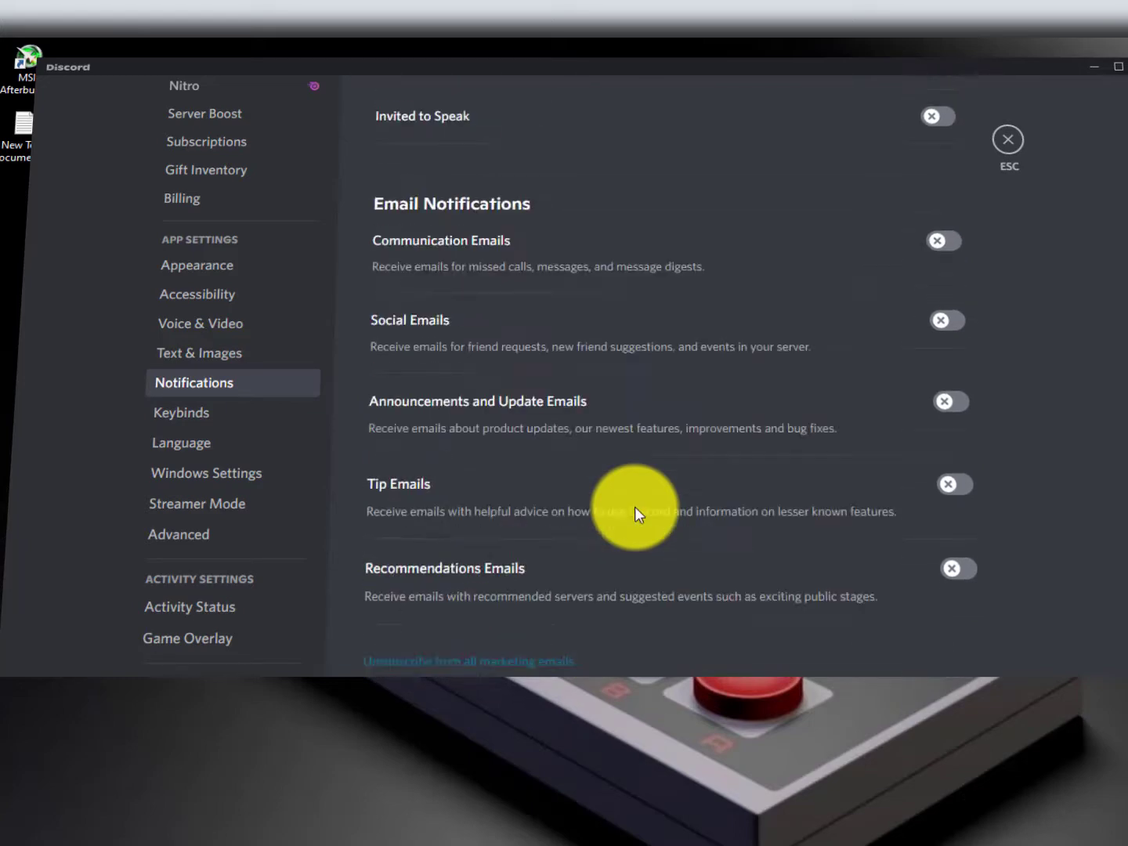
pyautogui.scroll(-3)
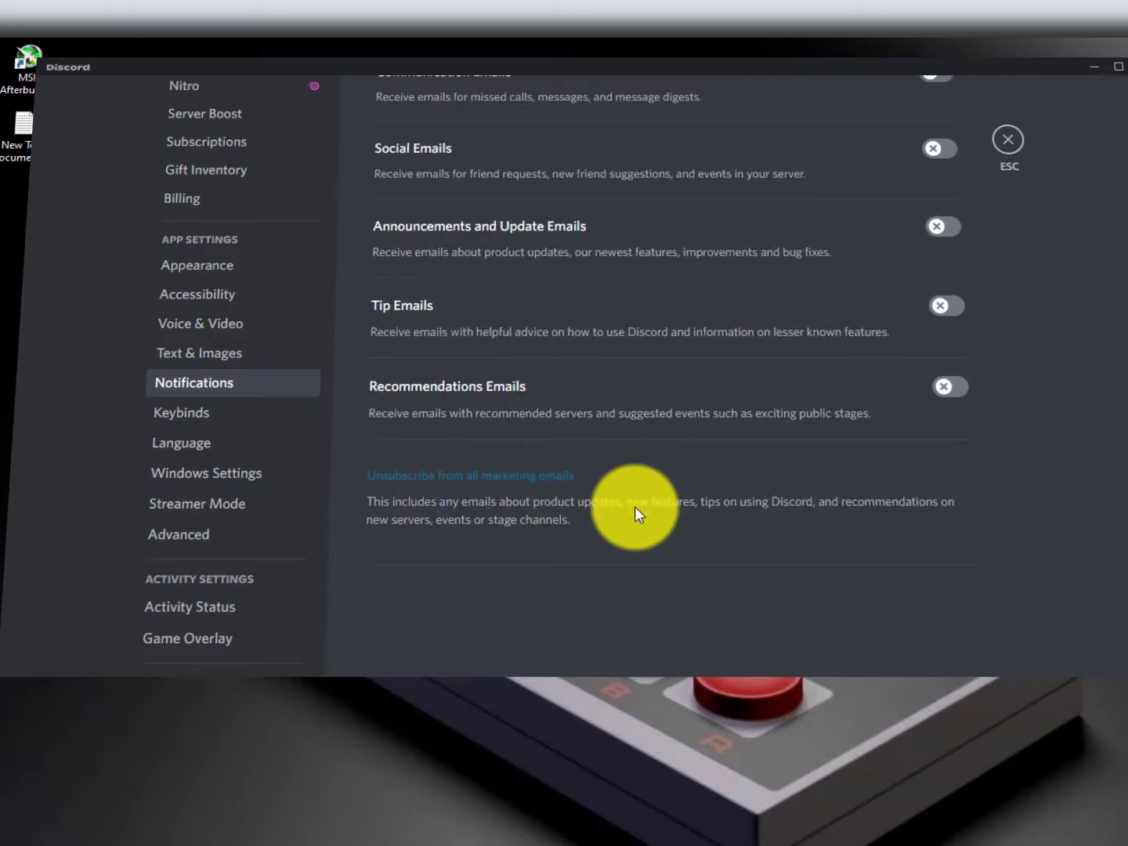
# Review Text & Images, Accessibility and Appearance, then close Discord.
pyautogui.click(199, 352)
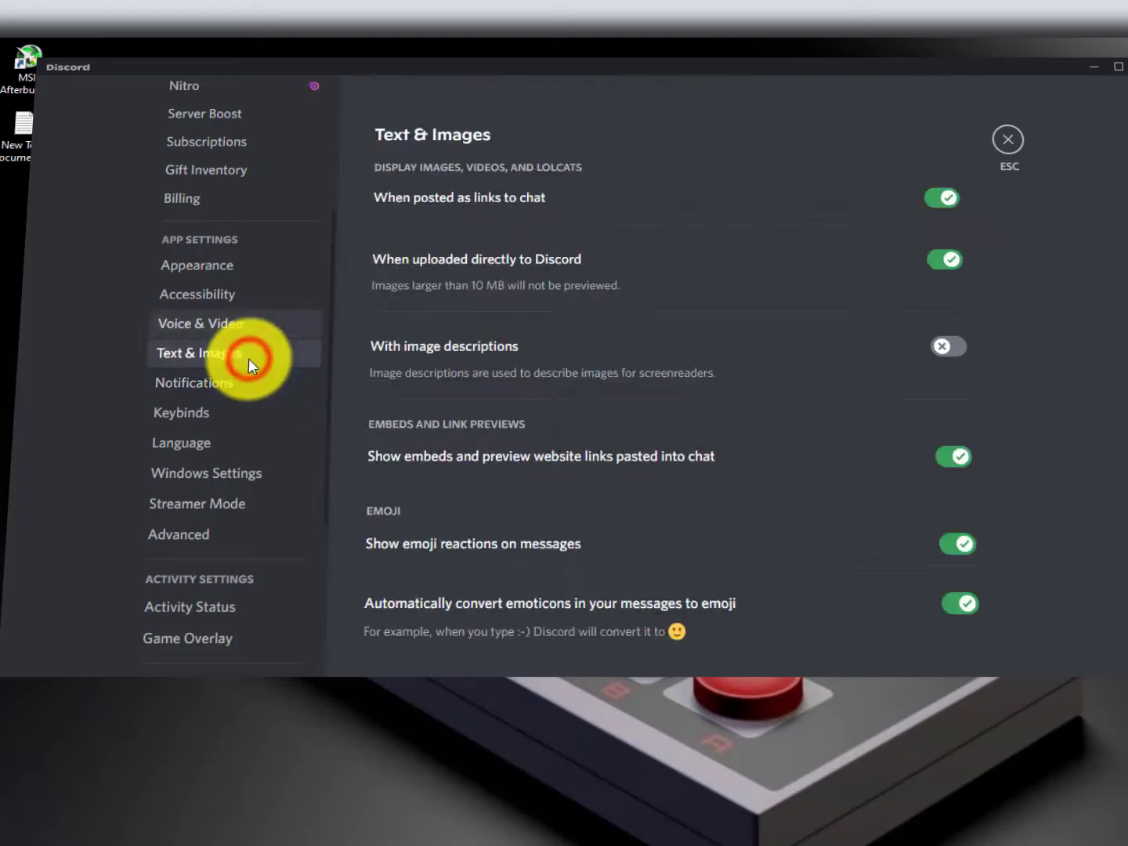
pyautogui.click(196, 294)
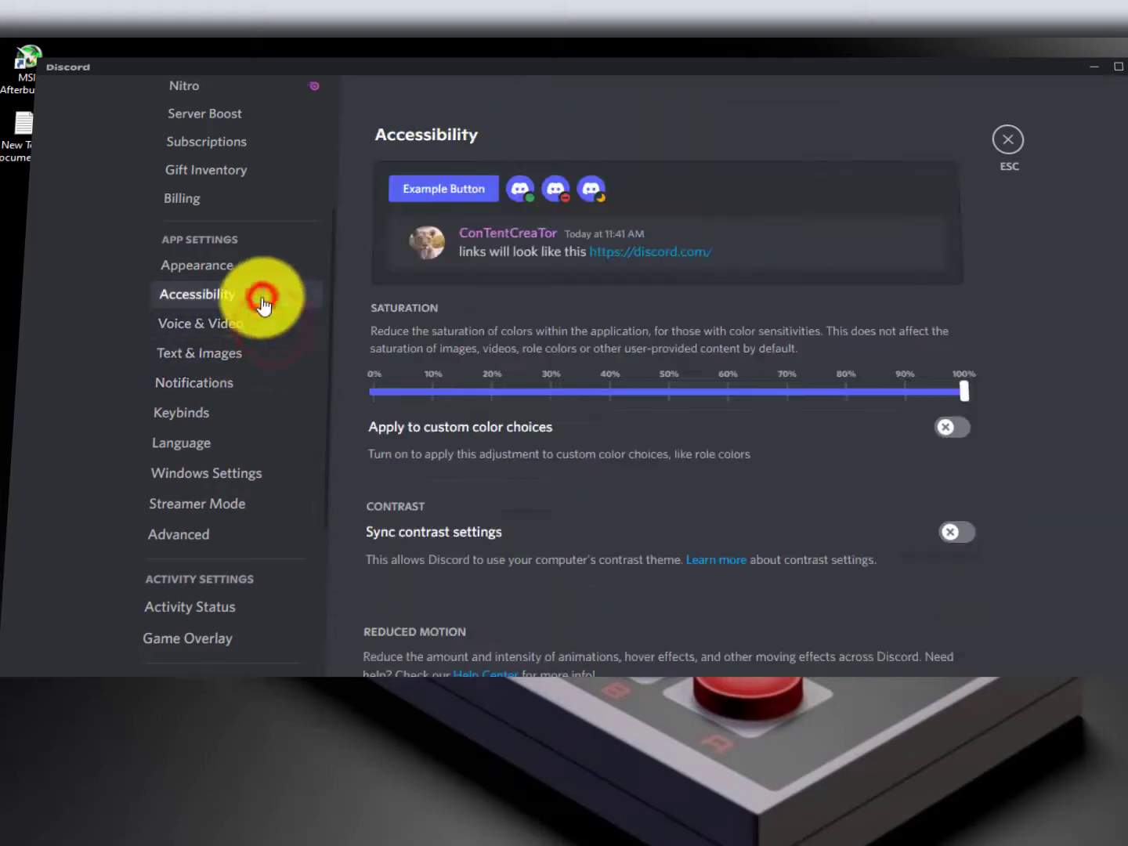
pyautogui.click(197, 265)
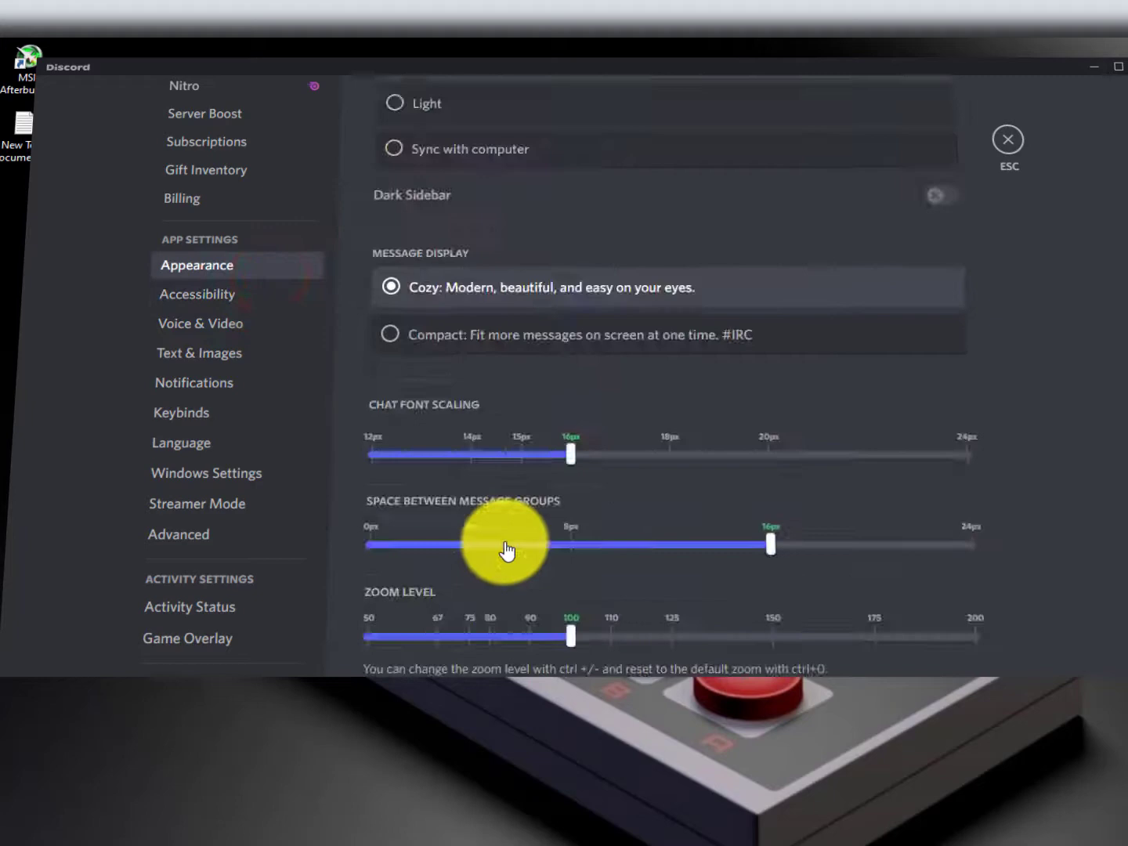
pyautogui.scroll(3)
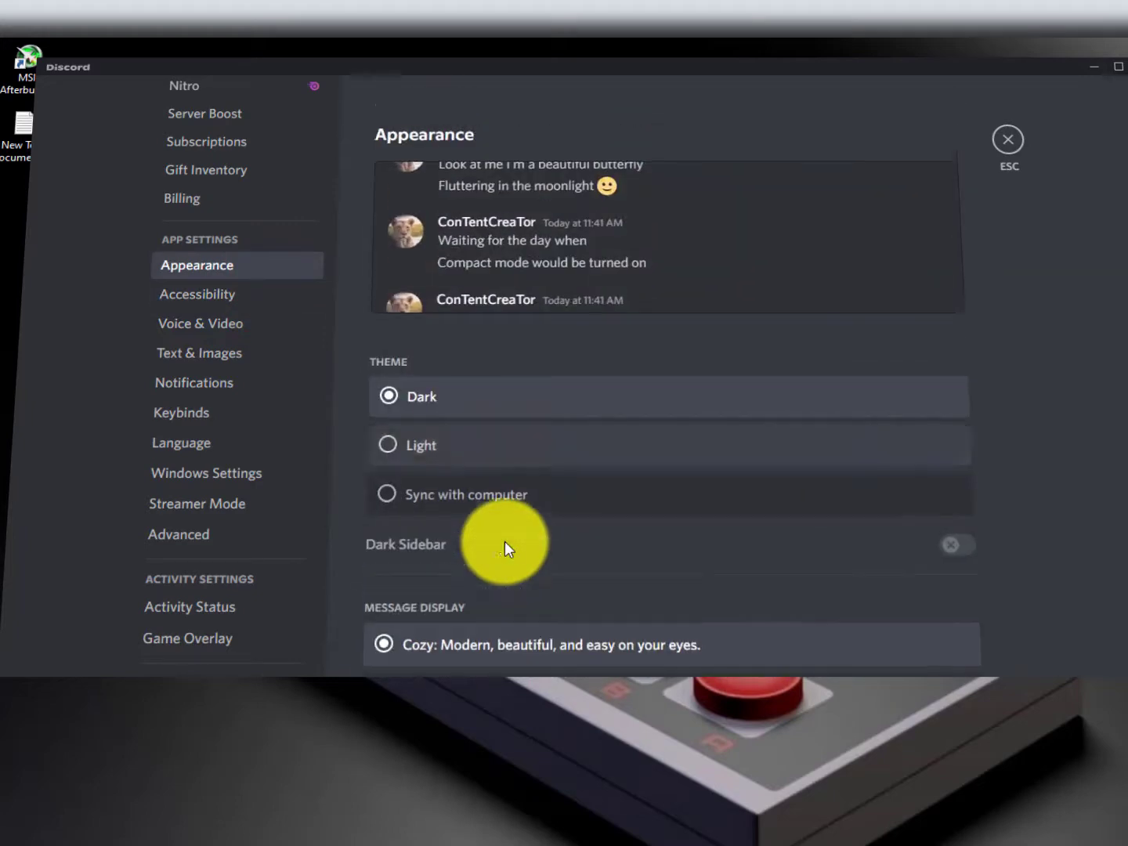
pyautogui.scroll(-3)
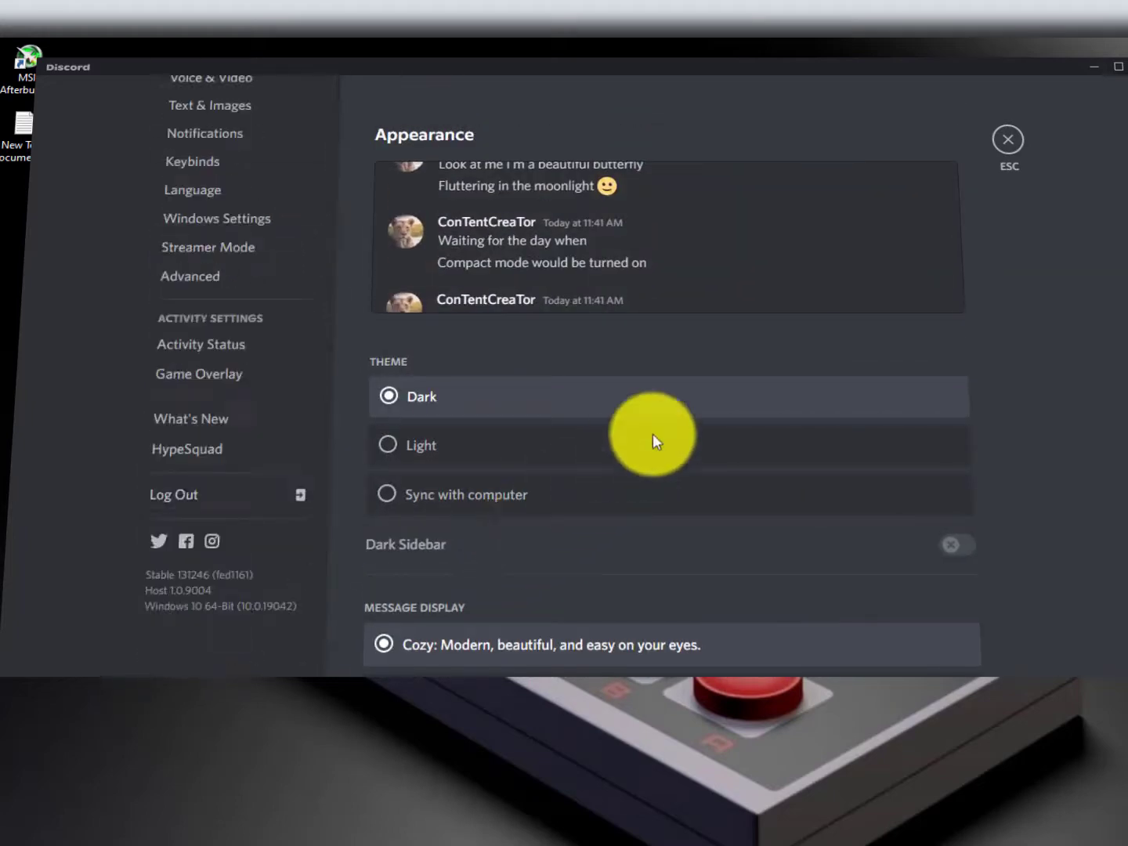
pyautogui.click(1008, 138)
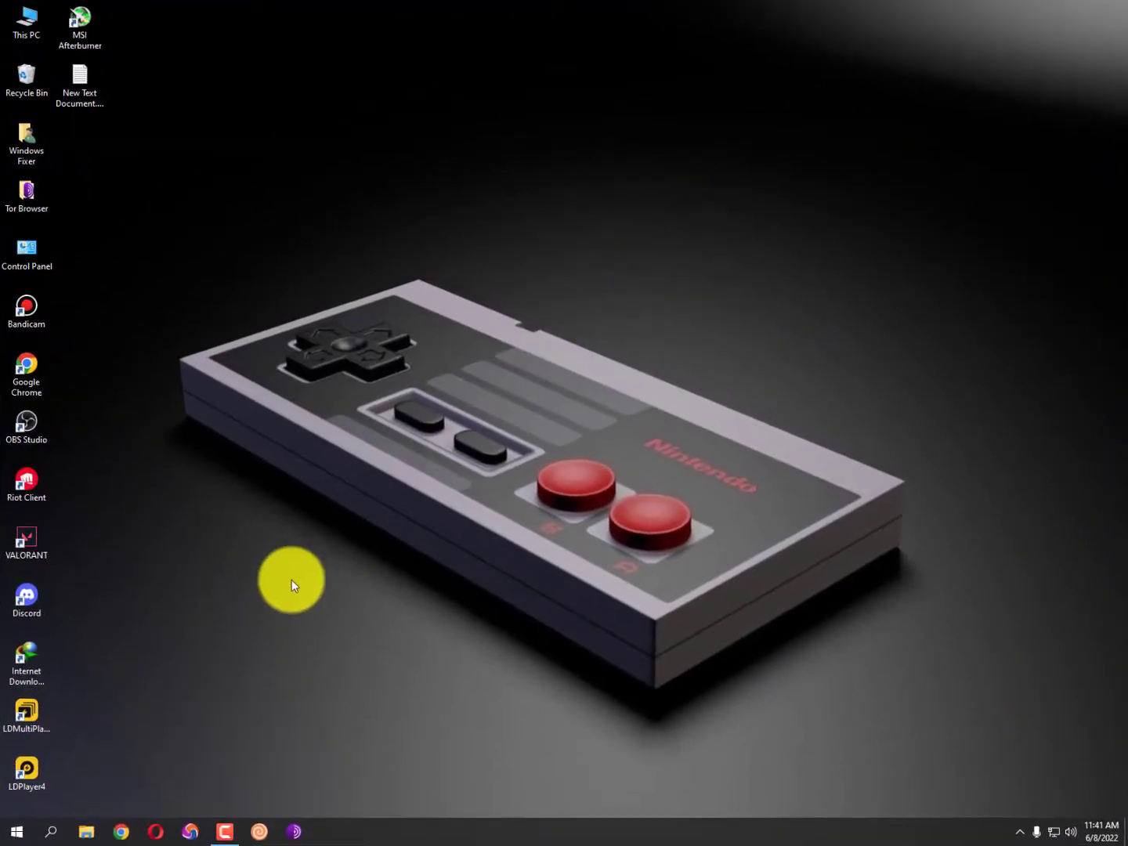
pyautogui.moveTo(67, 789)
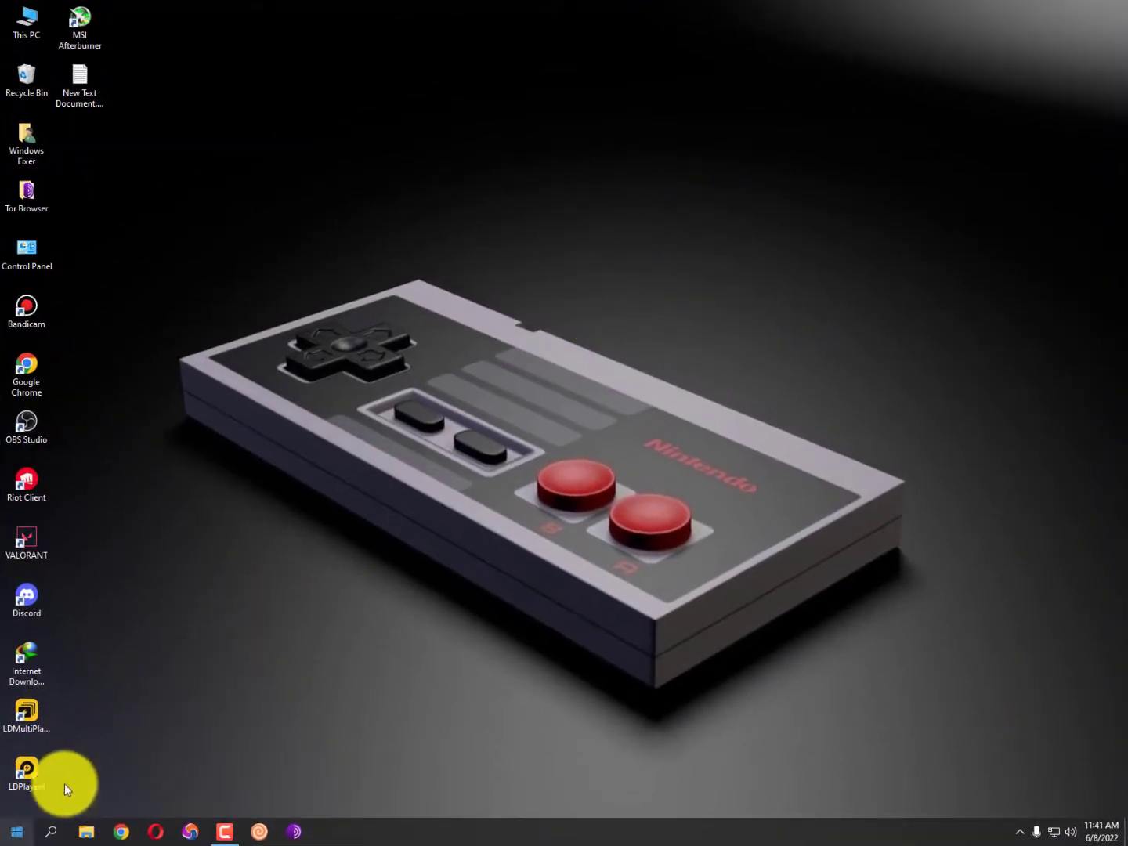
# Bring up an empty Run prompt from the Start button.
pyautogui.click(16, 832)
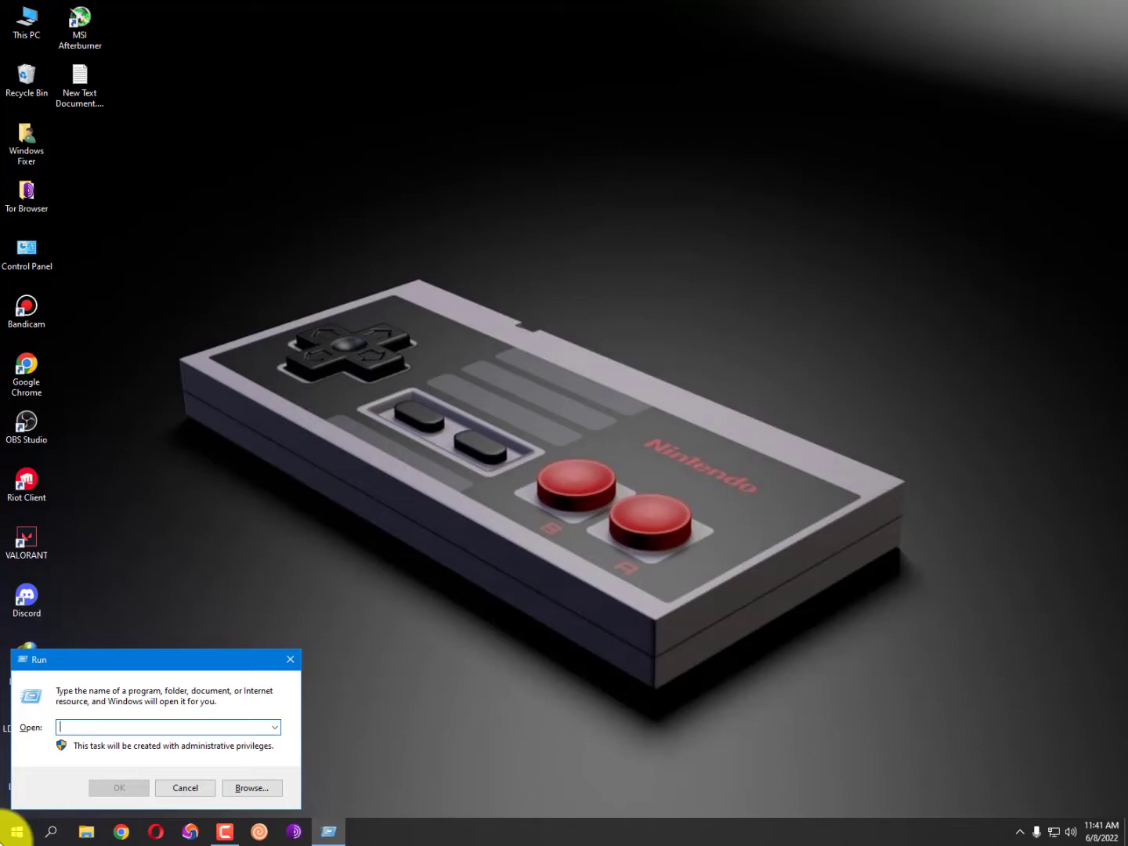
# Run 'prefetch' and then 'temp' to show both folders in File Explorer.
pyautogui.write('prefet')
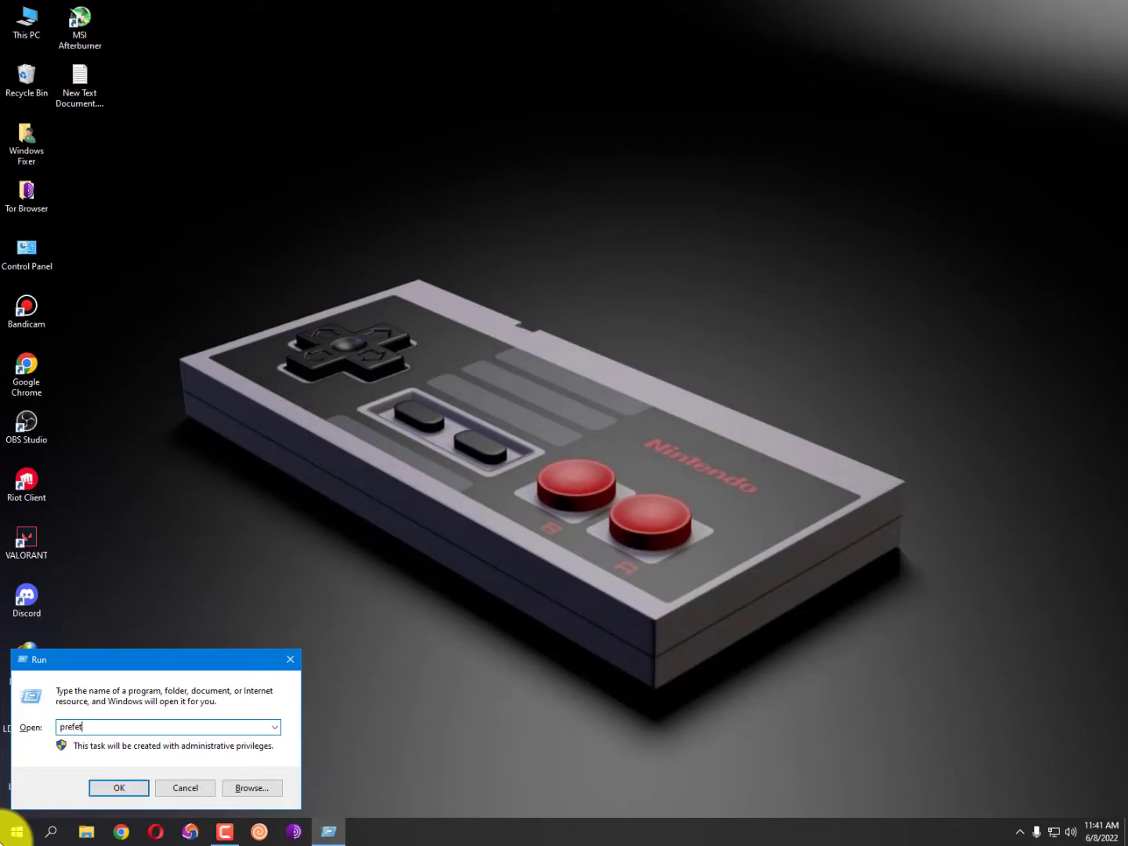
pyautogui.click(118, 788)
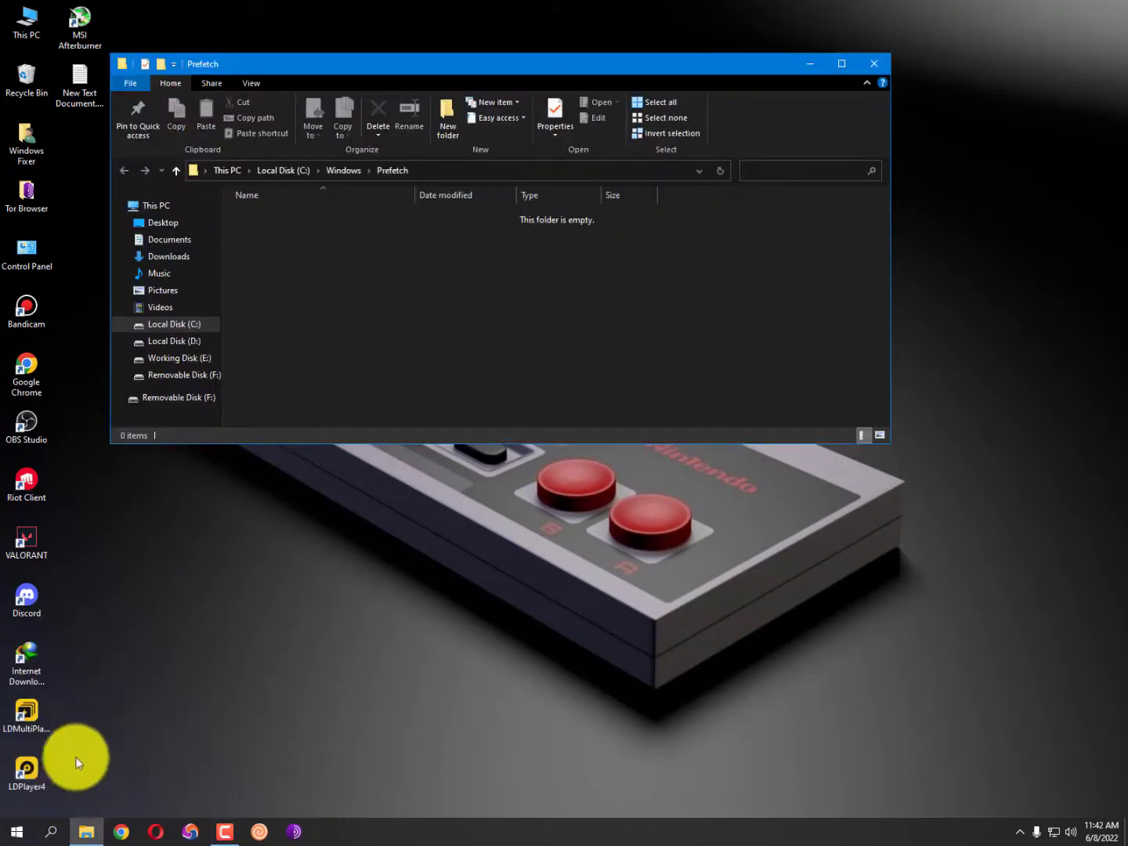
pyautogui.moveTo(423, 372)
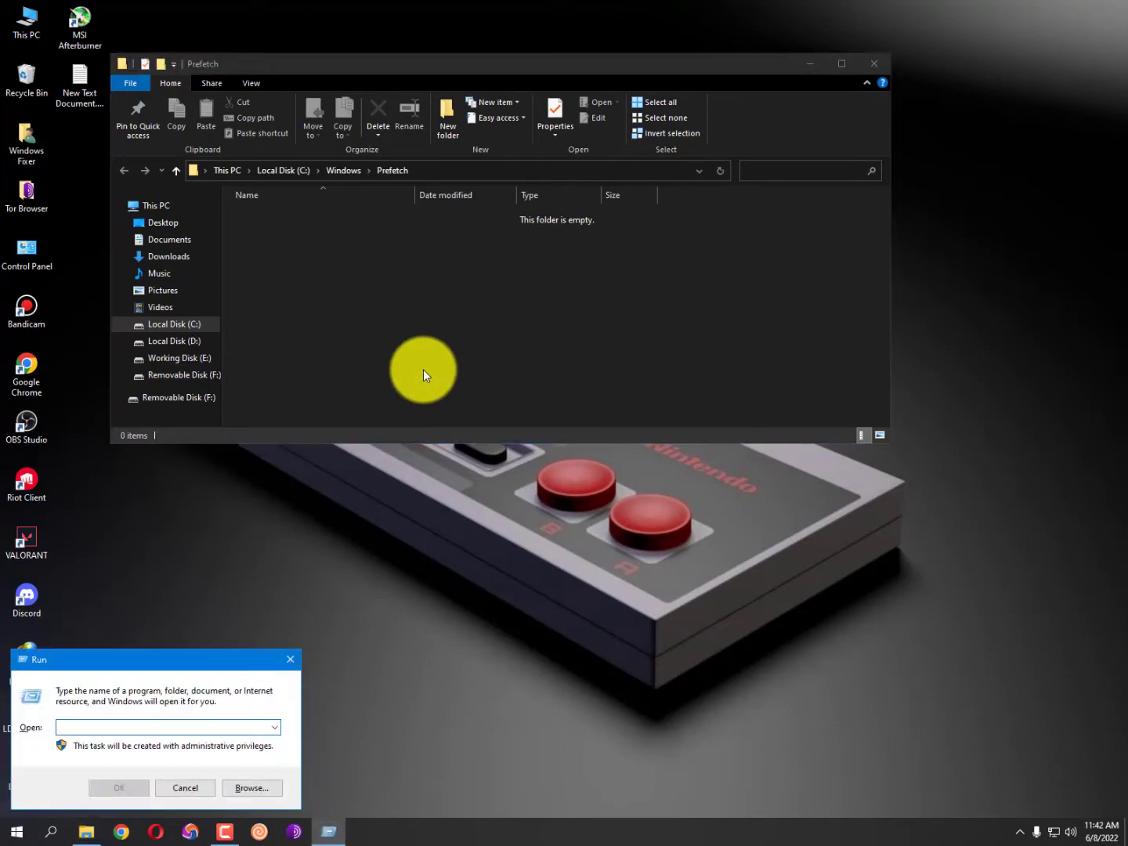
pyautogui.write('temp')
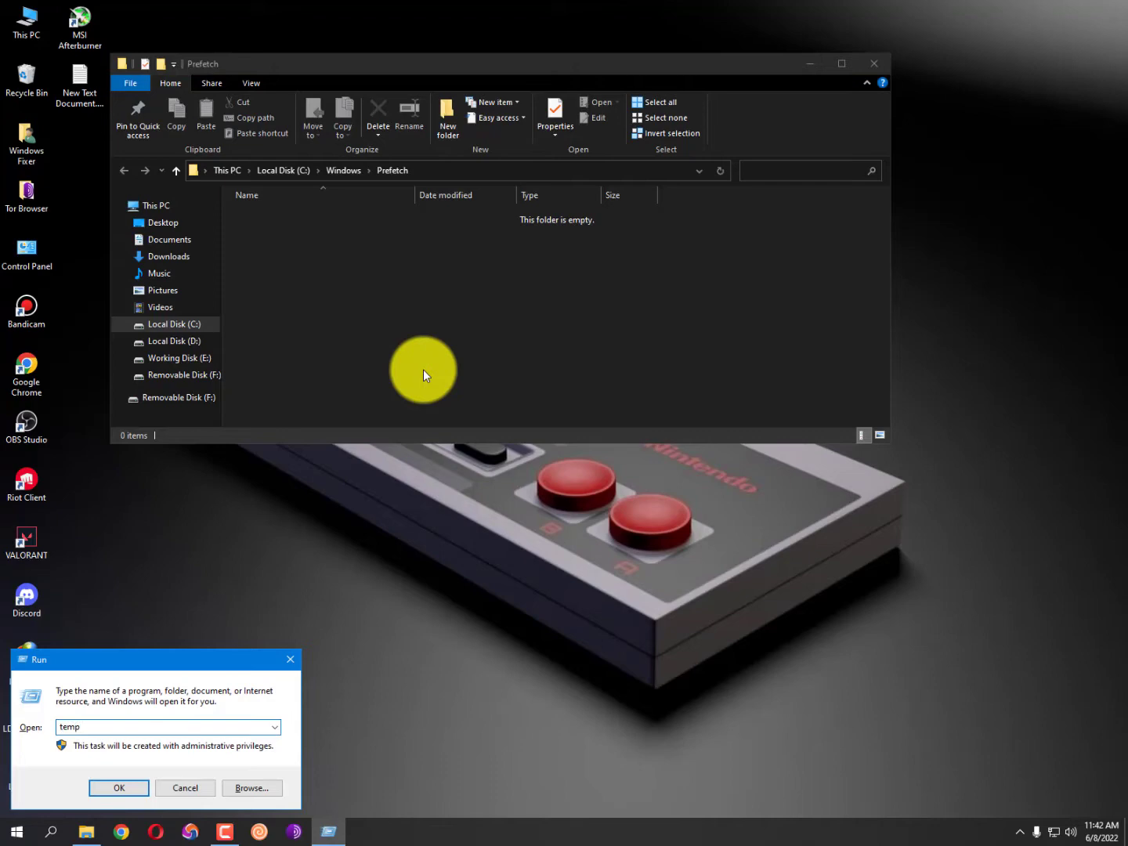
pyautogui.click(118, 788)
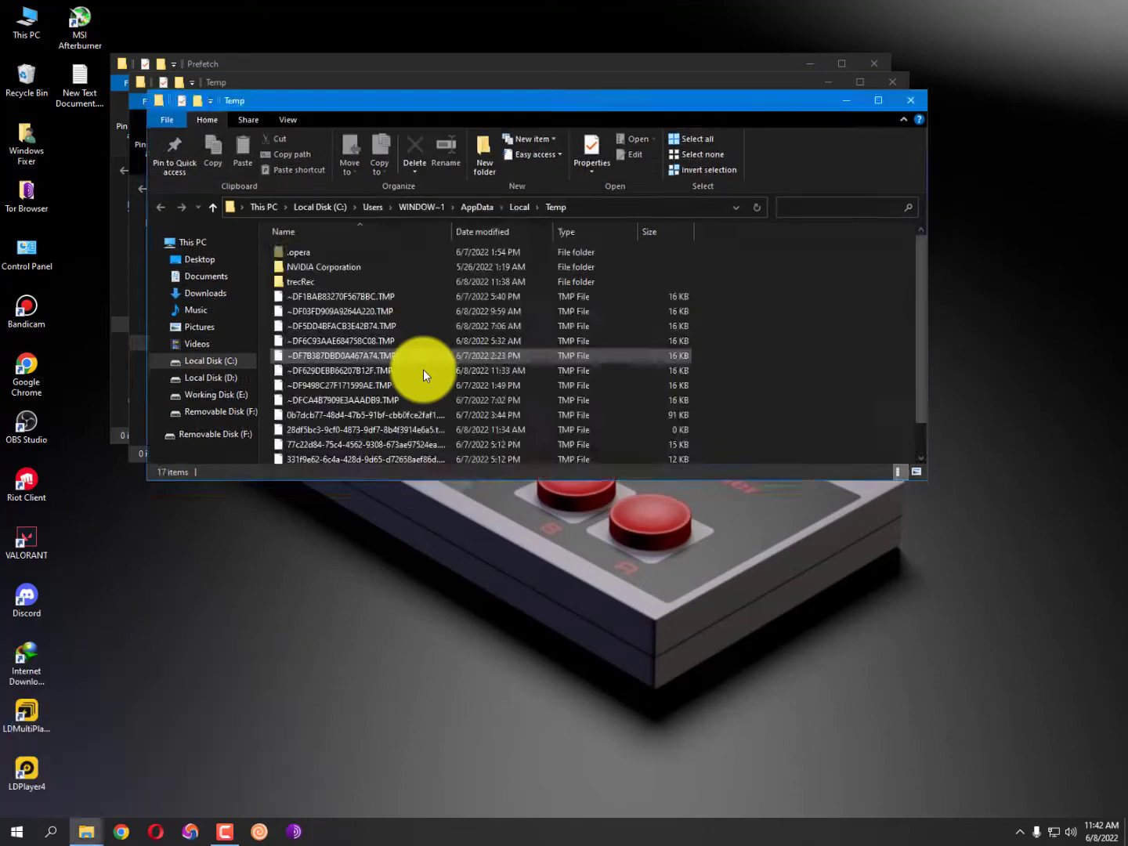
# Delete the Temp folder's contents, skipping the two items in use.
pyautogui.click(413, 152)
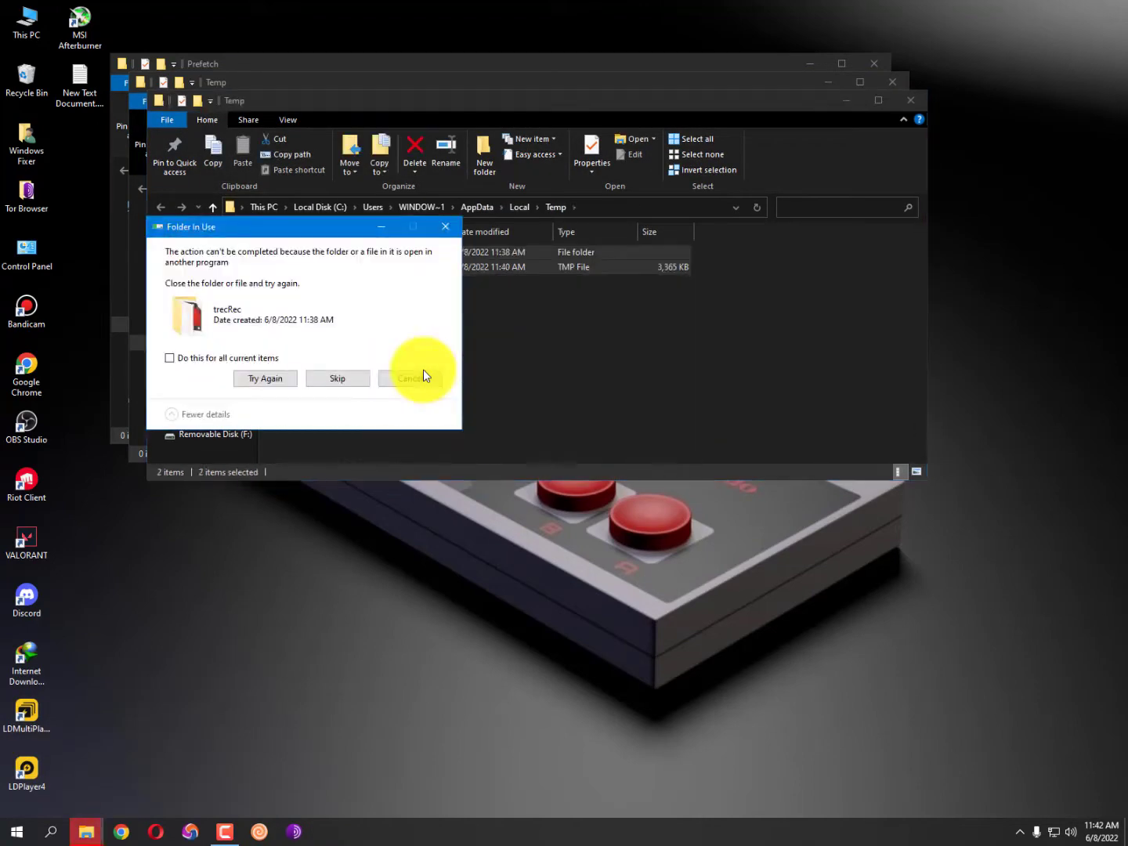
pyautogui.click(336, 378)
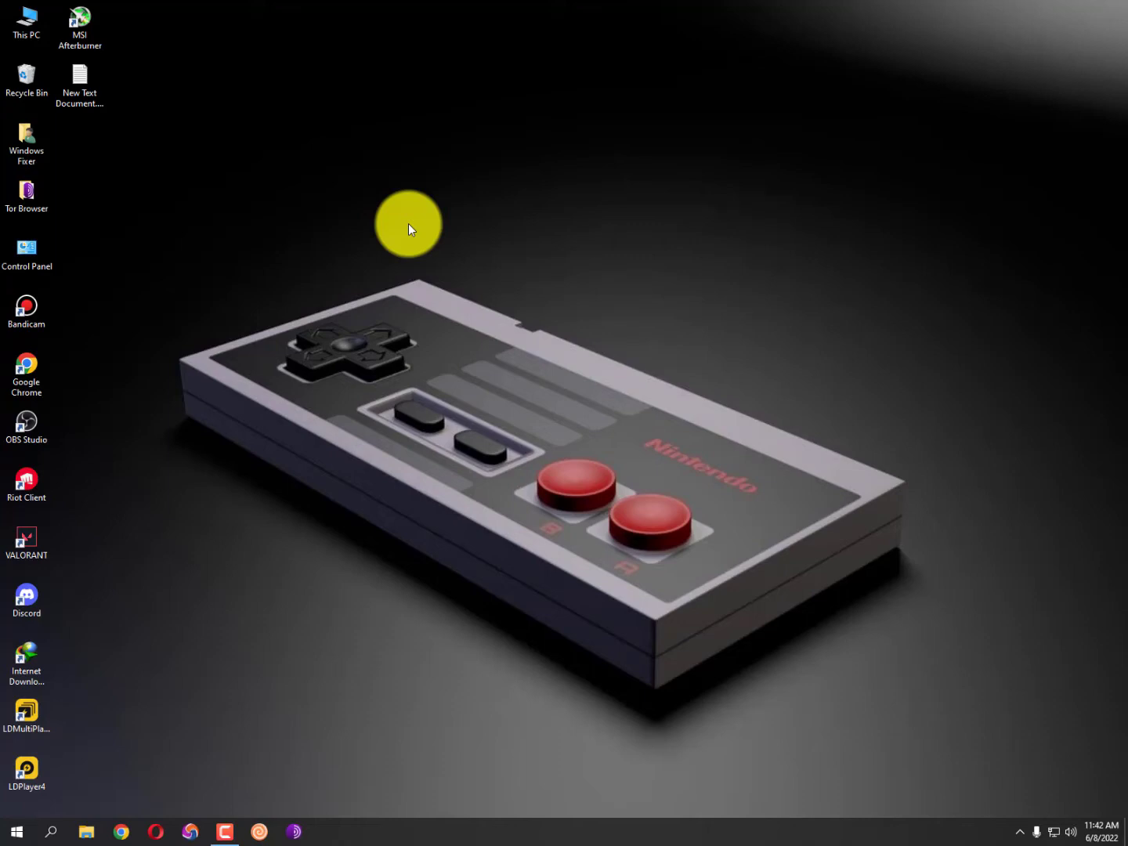
pyautogui.moveTo(407, 599)
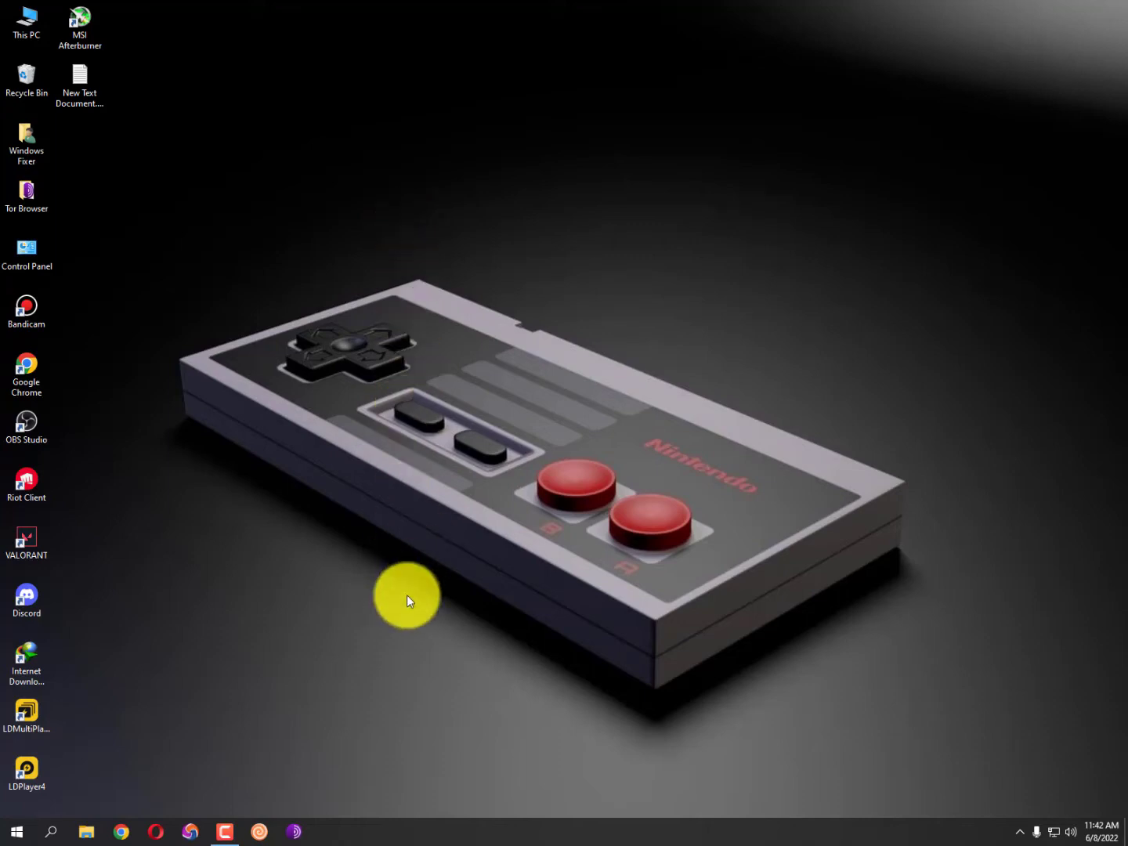
pyautogui.moveTo(770, 720)
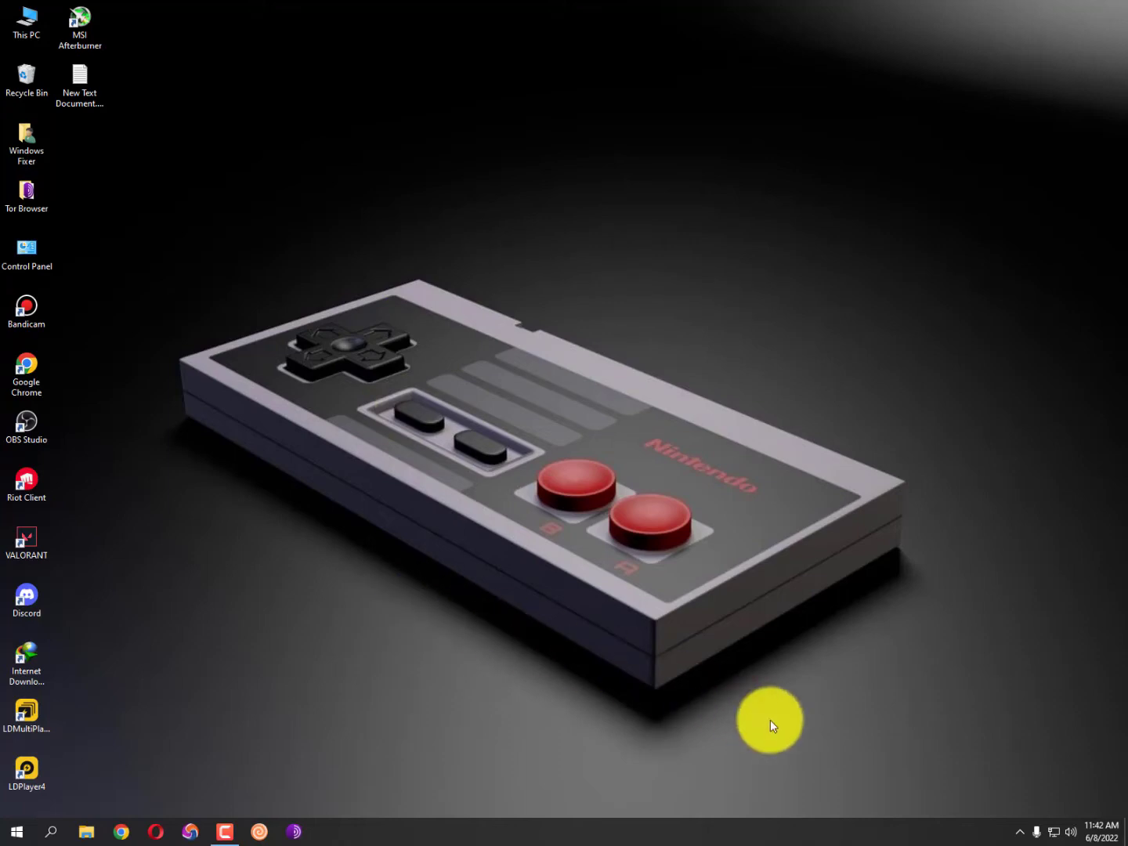
pyautogui.moveTo(668, 743)
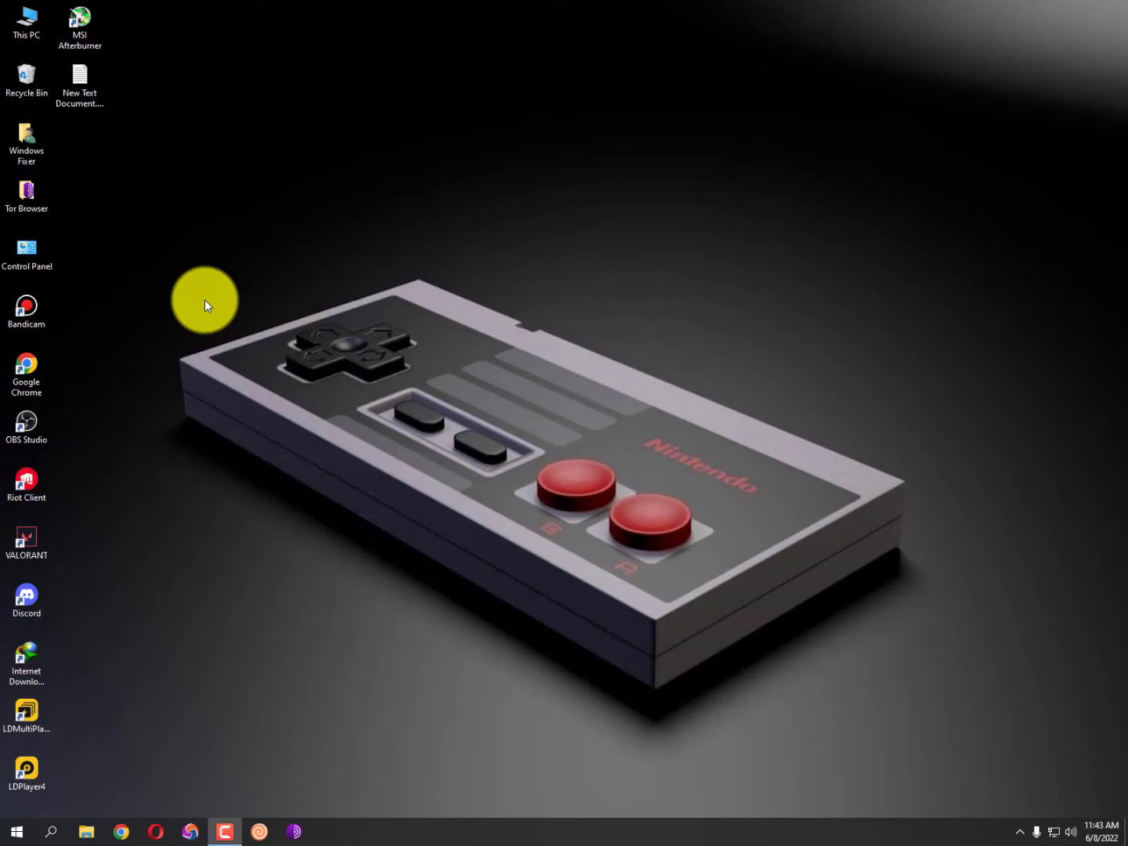
pyautogui.moveTo(489, 218)
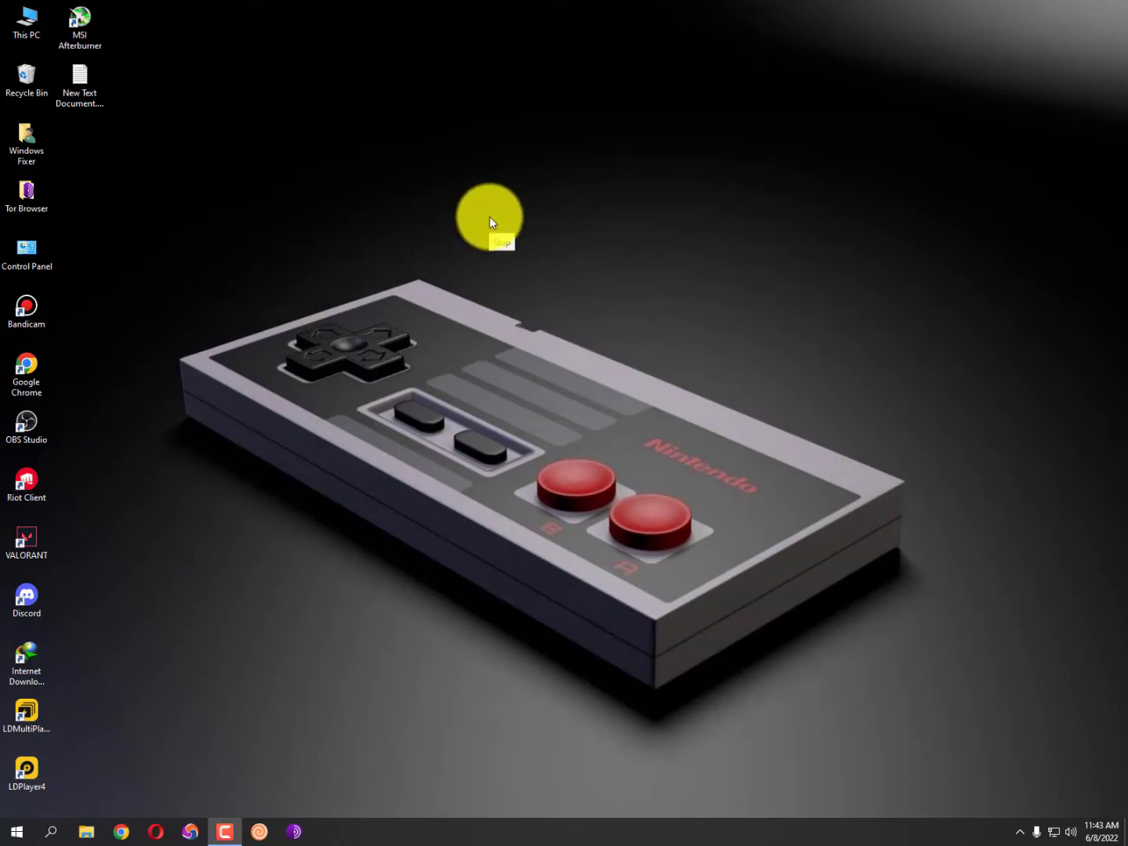